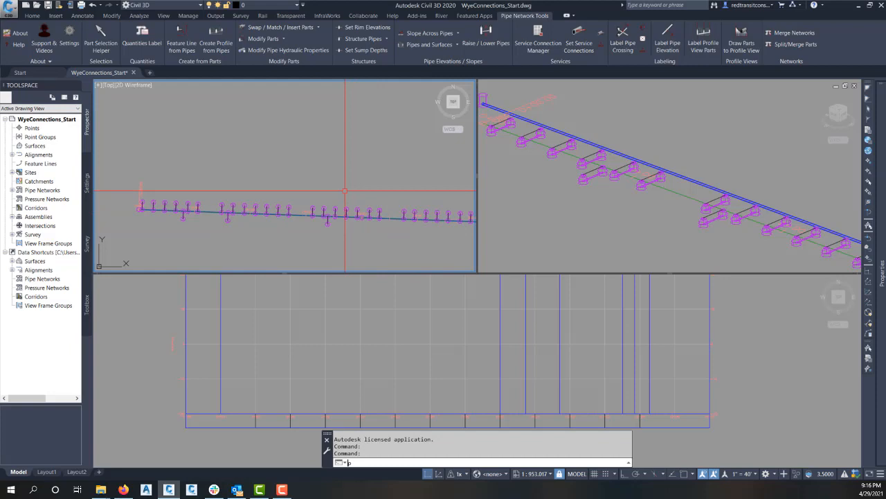
- Pan the plan along the sanitary main to view both ends of the network
{"action": "type", "text": "P"}
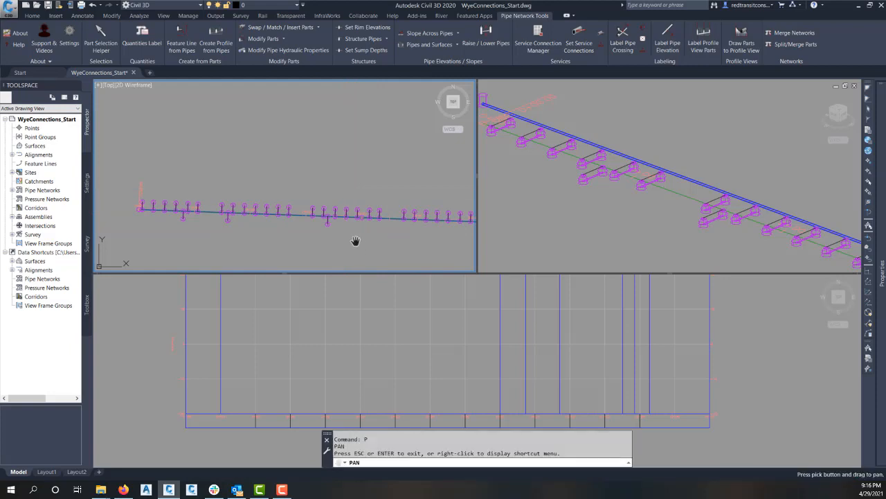
{"action": "left_click_drag", "start_coordinate": [355, 241], "coordinate": [284, 217]}
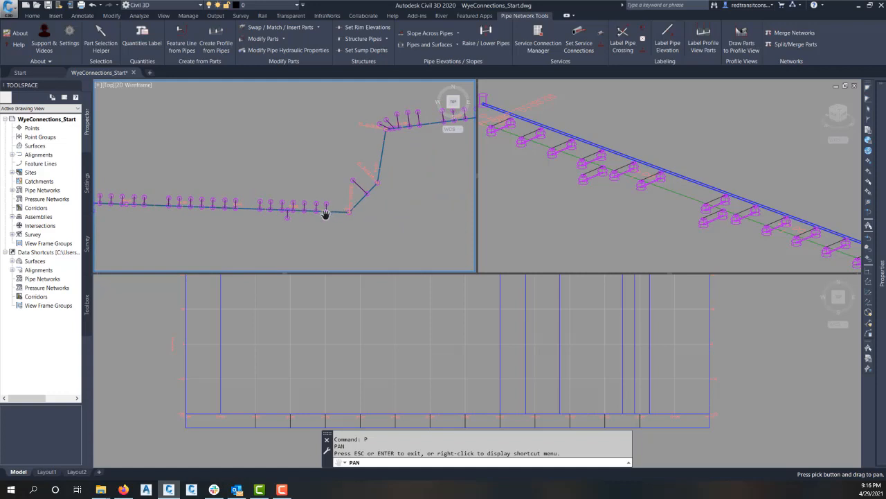
{"action": "left_click_drag", "start_coordinate": [325, 211], "coordinate": [367, 178]}
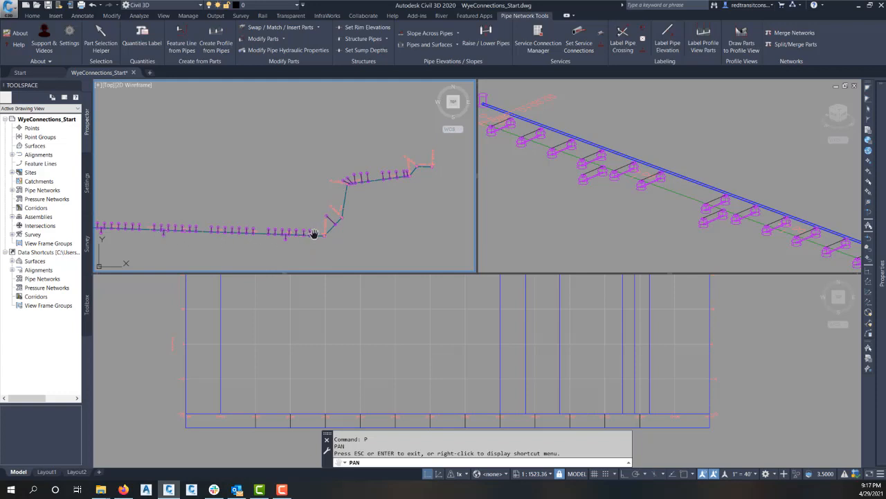
{"action": "left_click_drag", "start_coordinate": [314, 233], "coordinate": [186, 216]}
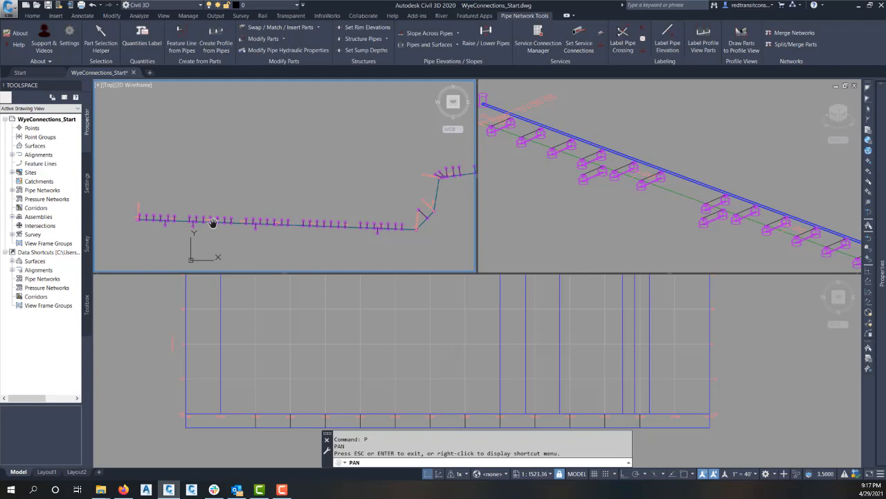
{"action": "right_click", "coordinate": [215, 228]}
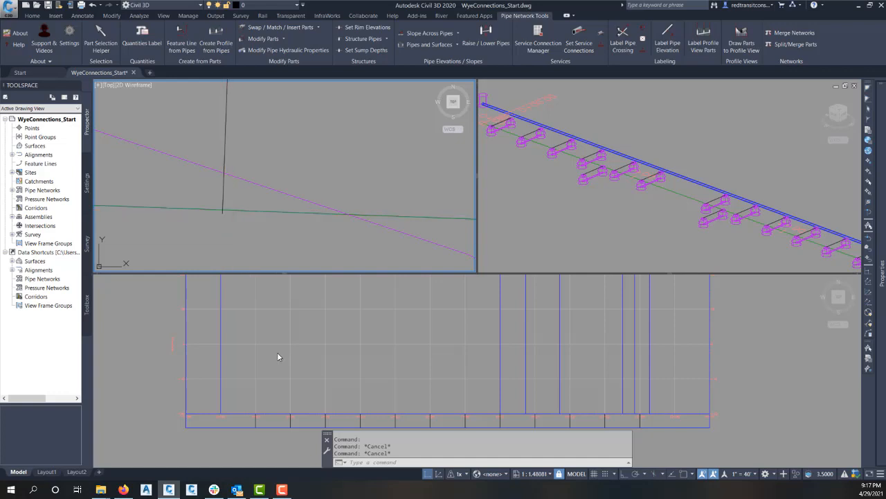
{"action": "mouse_move", "coordinate": [337, 376]}
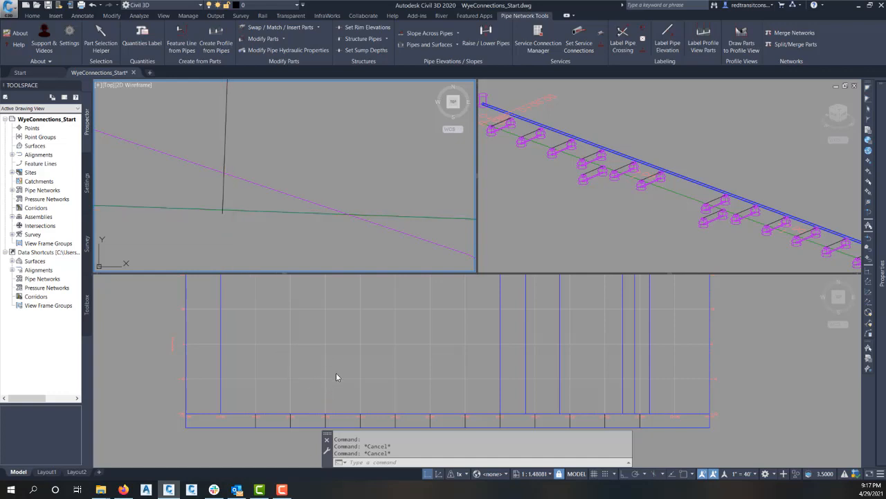
{"action": "mouse_move", "coordinate": [353, 365]}
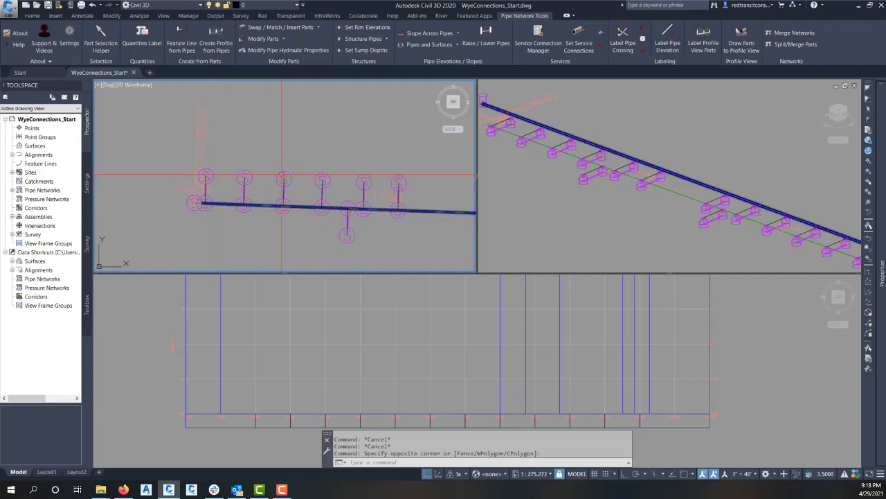
- Create pipe networks from the lateral lines and list them beside Sanitary Network in Prospector
{"action": "left_click", "coordinate": [32, 15]}
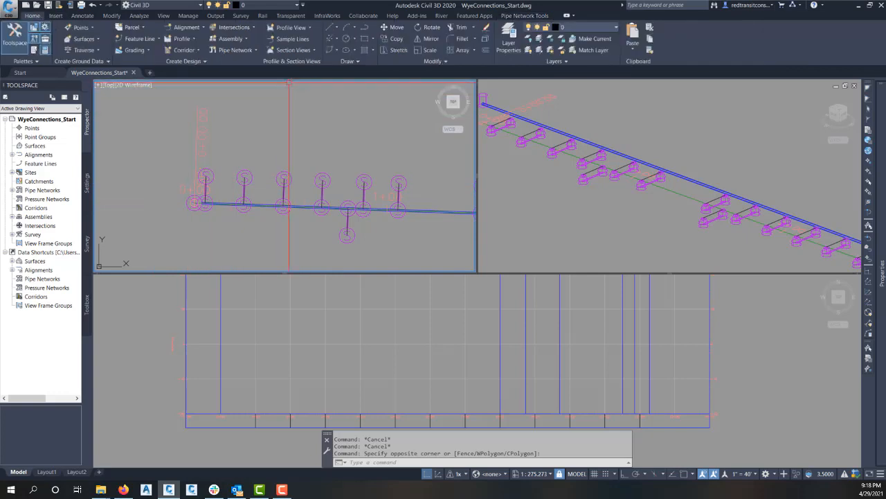
{"action": "left_click", "coordinate": [236, 49]}
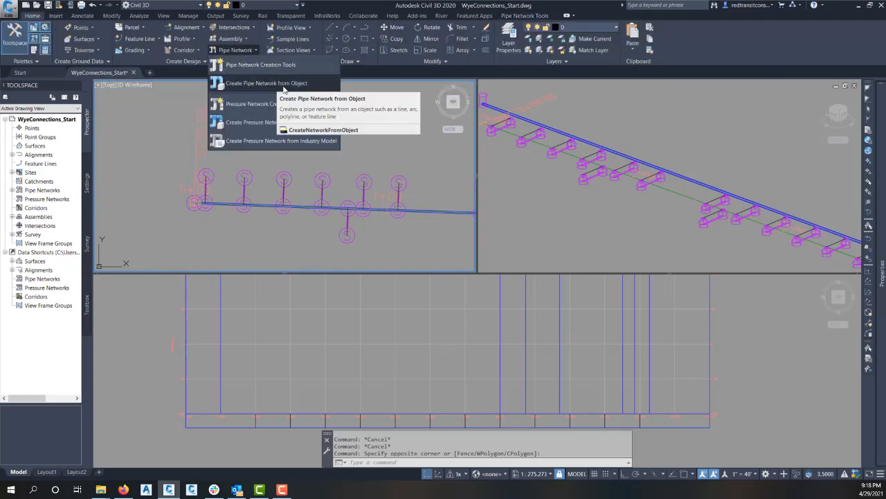
{"action": "mouse_move", "coordinate": [255, 205]}
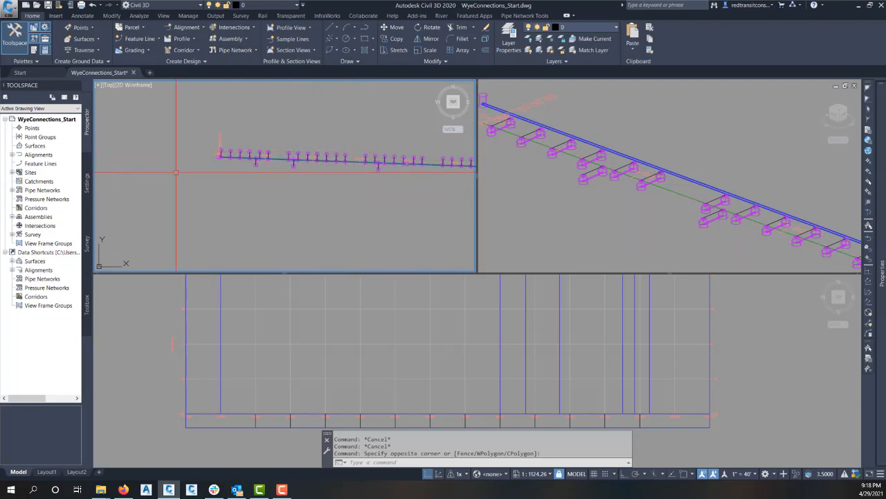
{"action": "left_click", "coordinate": [13, 189]}
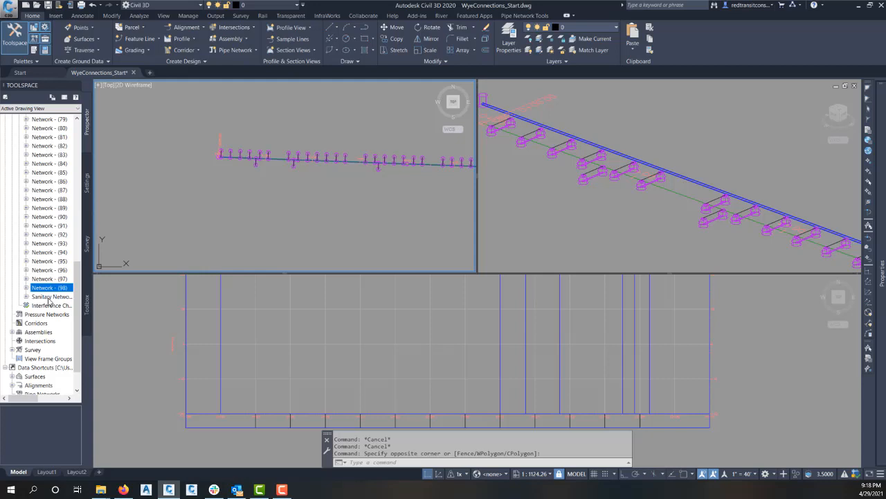
{"action": "left_click", "coordinate": [51, 296]}
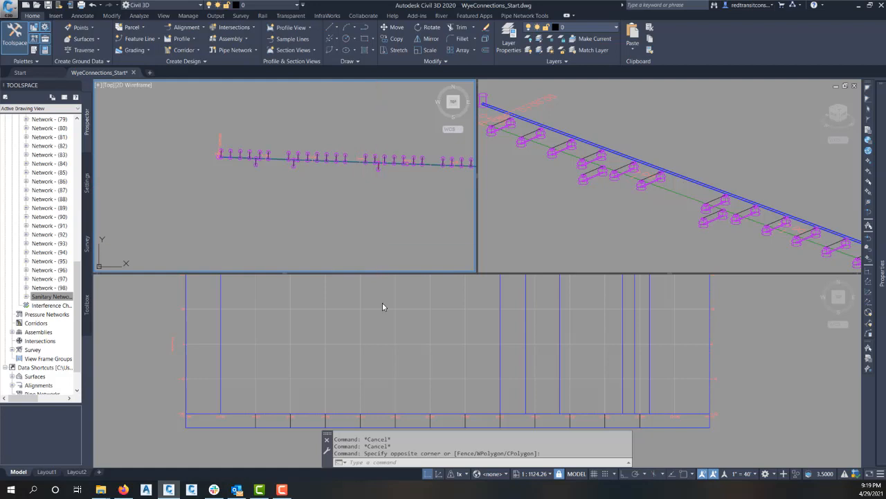
{"action": "mouse_move", "coordinate": [358, 276]}
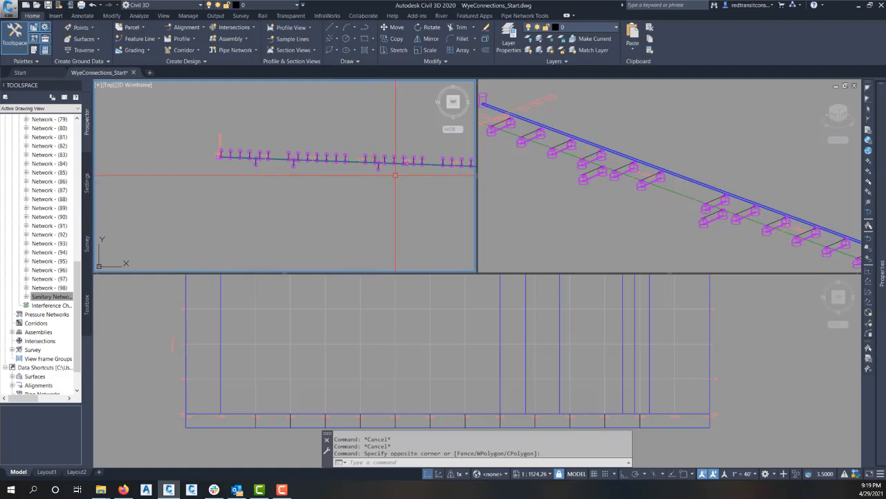
{"action": "mouse_move", "coordinate": [395, 175]}
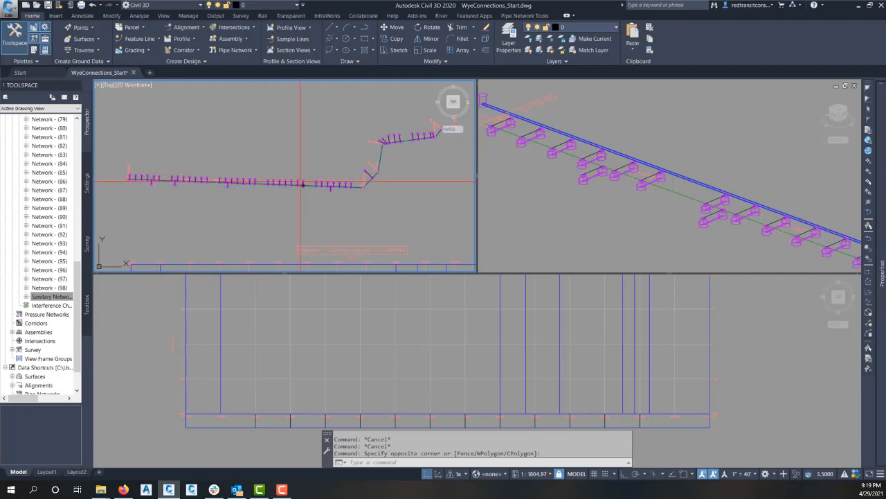
- Start Merge Networks from the Pipe Network Tools to pick a destination network
{"action": "left_click", "coordinate": [524, 15]}
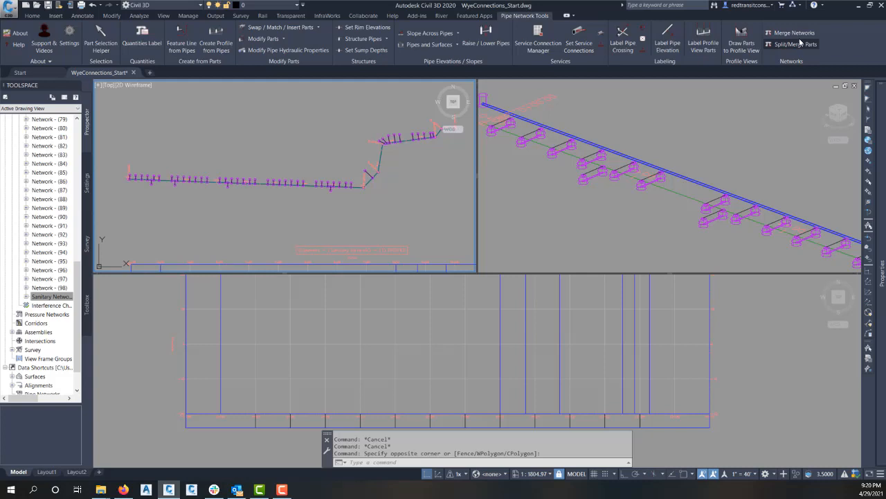
{"action": "left_click", "coordinate": [32, 15]}
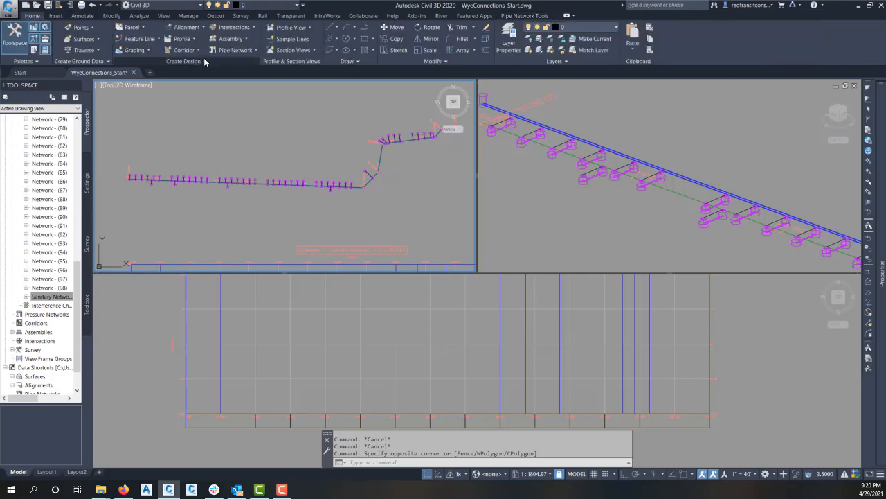
{"action": "mouse_move", "coordinate": [124, 28]}
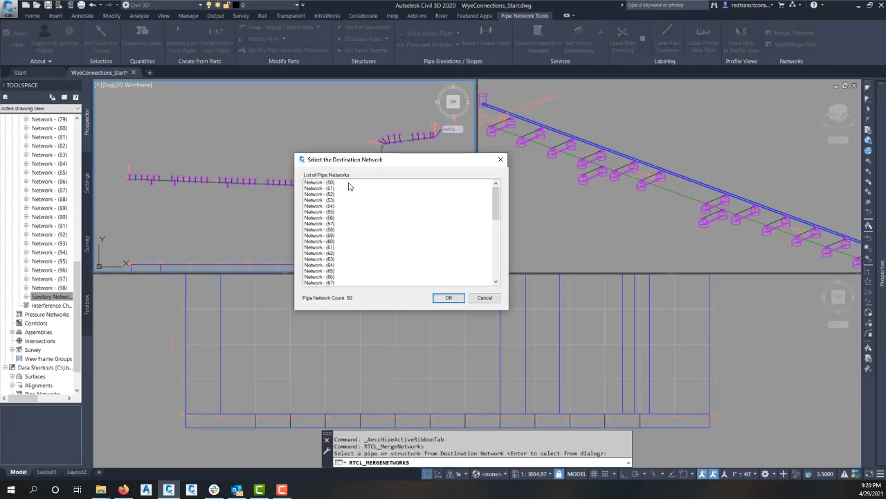
- Merge all remaining numbered networks into destination Network - (50)
{"action": "left_click", "coordinate": [319, 182]}
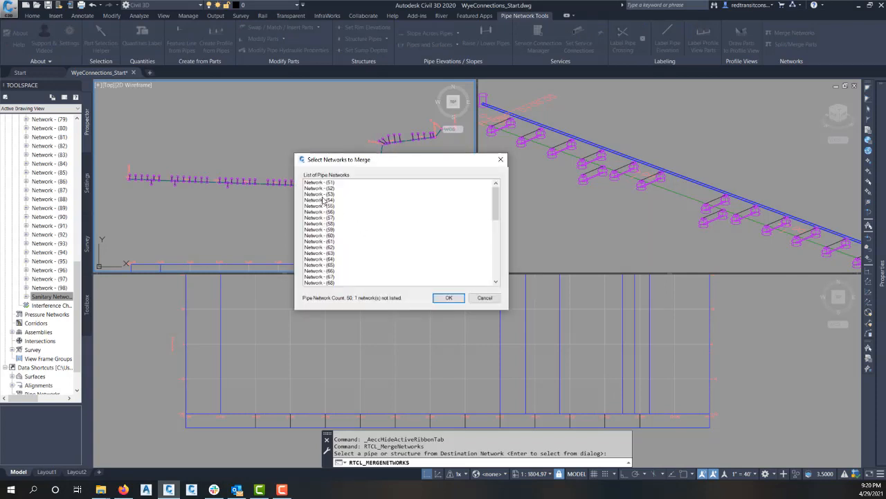
{"action": "scroll", "scroll_direction": "down", "scroll_amount": 3}
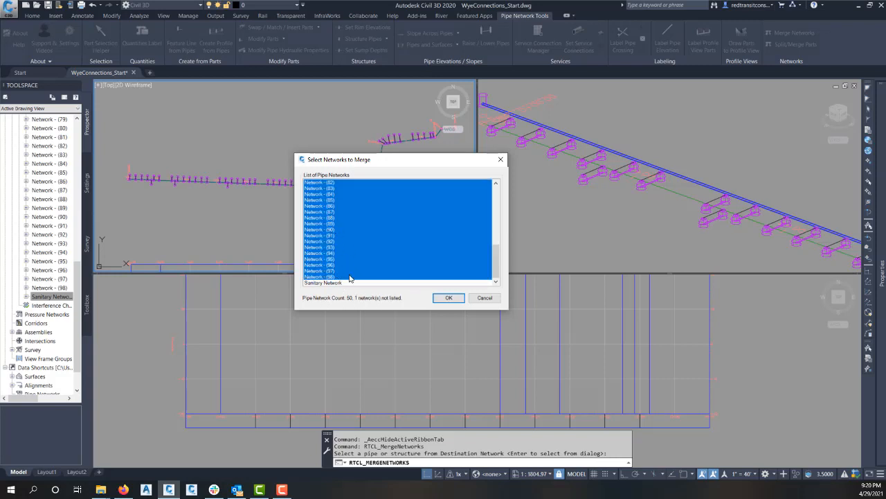
{"action": "mouse_move", "coordinate": [362, 257]}
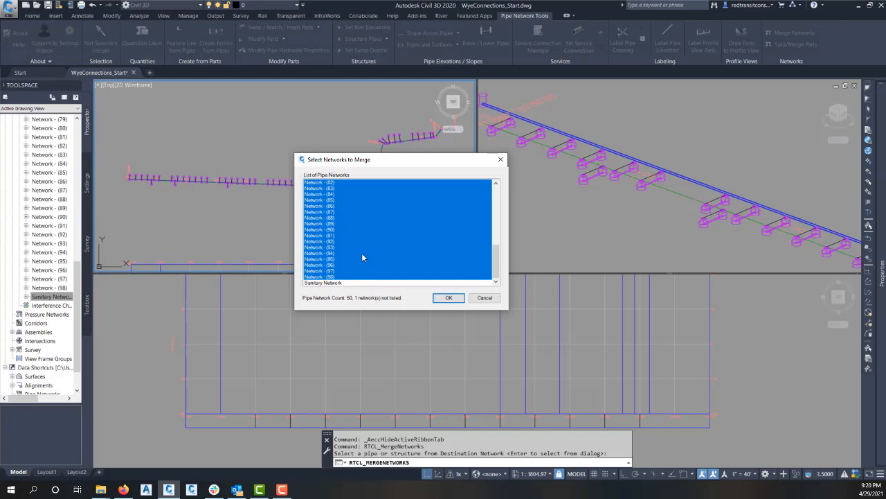
{"action": "left_click", "coordinate": [448, 297]}
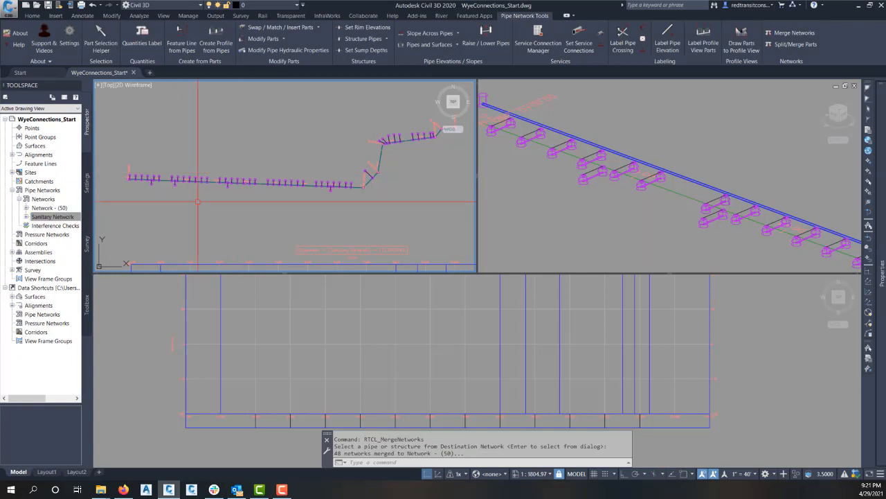
- Rename Network - (50) to 'Service Connections' and set its utility type
{"action": "right_click", "coordinate": [41, 208]}
{"action": "type", "text": "S"}
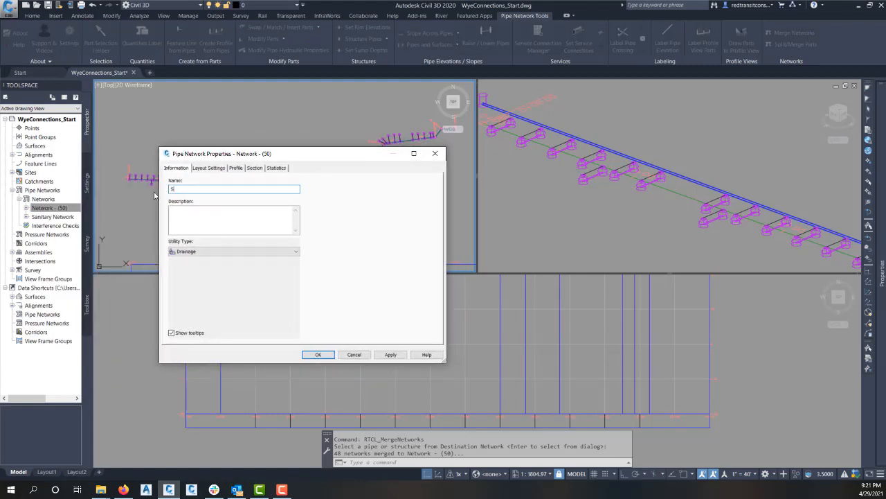
{"action": "type", "text": "ervic"}
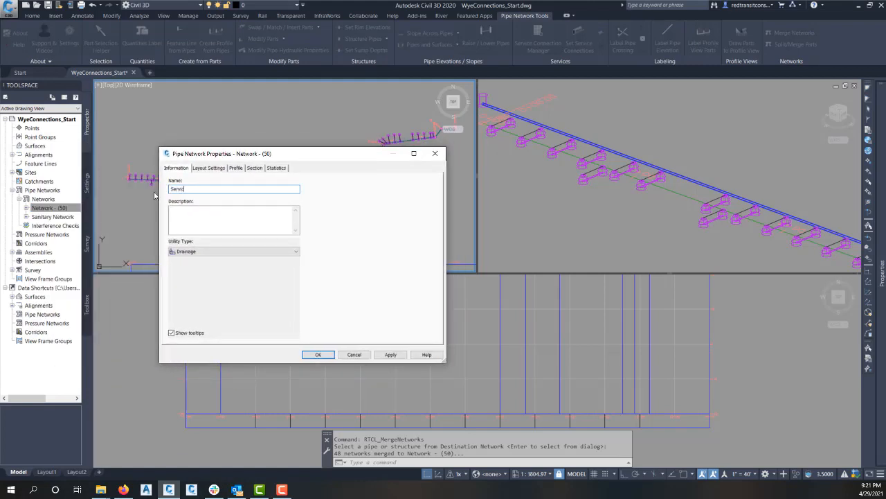
{"action": "type", "text": "Service Connections"}
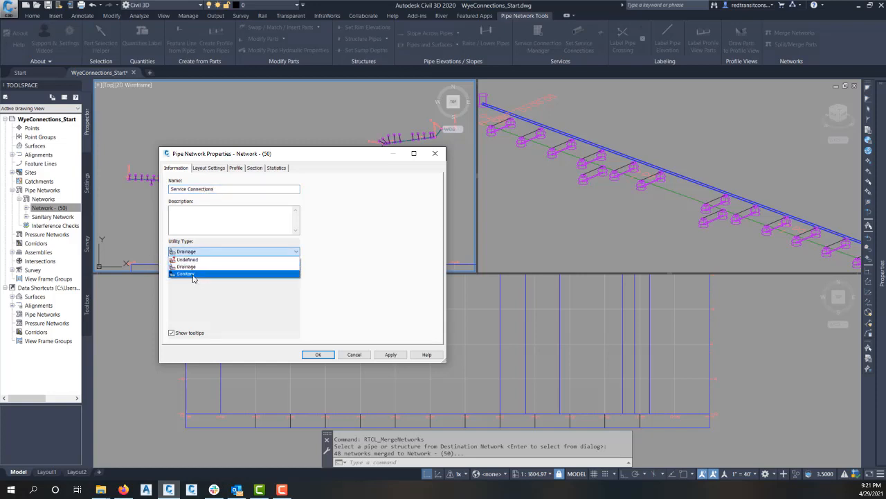
{"action": "left_click", "coordinate": [186, 273]}
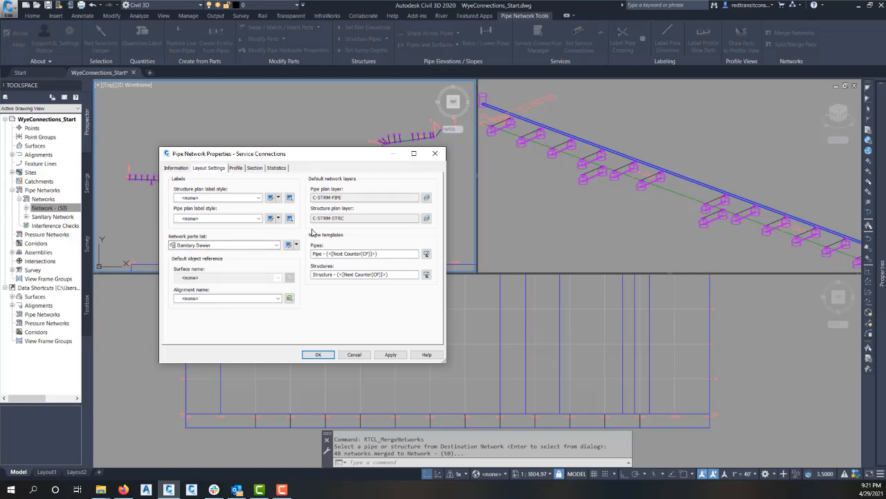
{"action": "left_click", "coordinate": [318, 353]}
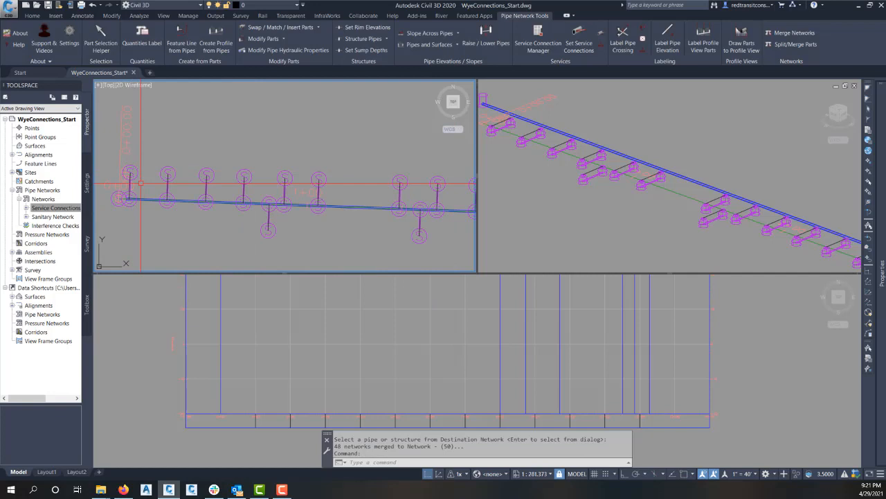
- Assign the Null structure style to the service-connection structures and confirm its display settings
{"action": "left_click", "coordinate": [166, 201]}
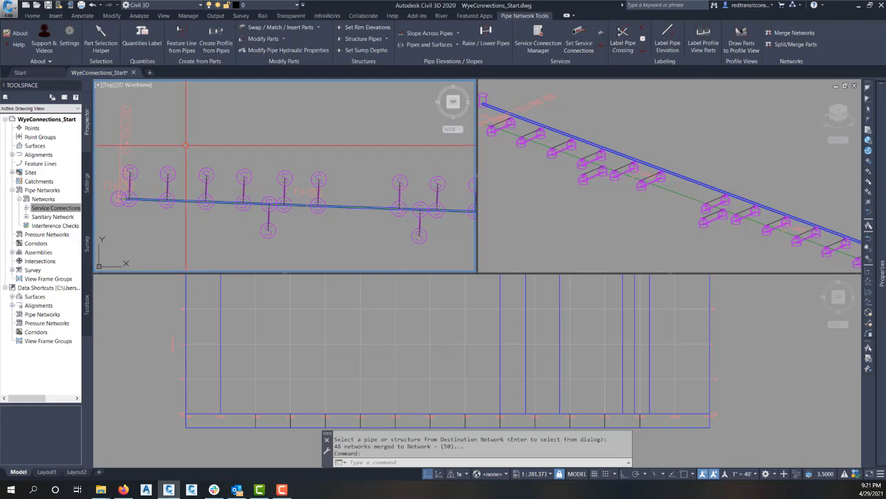
{"action": "left_click", "coordinate": [166, 199]}
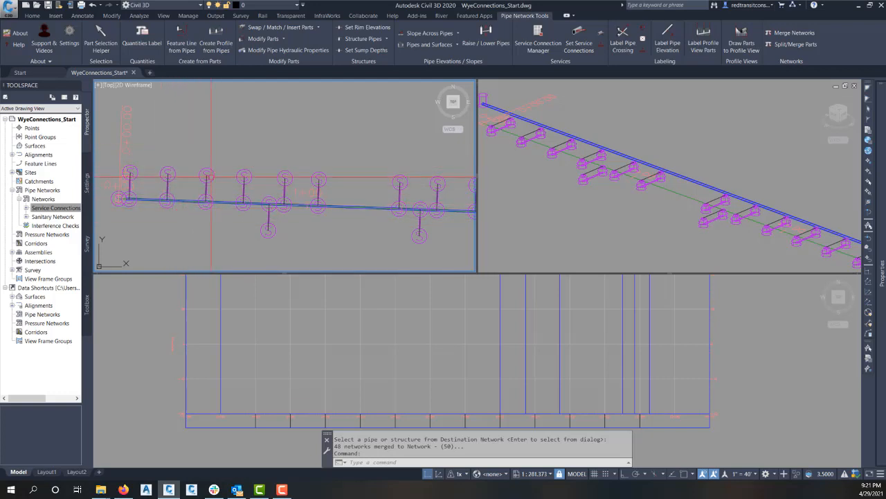
{"action": "left_click", "coordinate": [263, 39]}
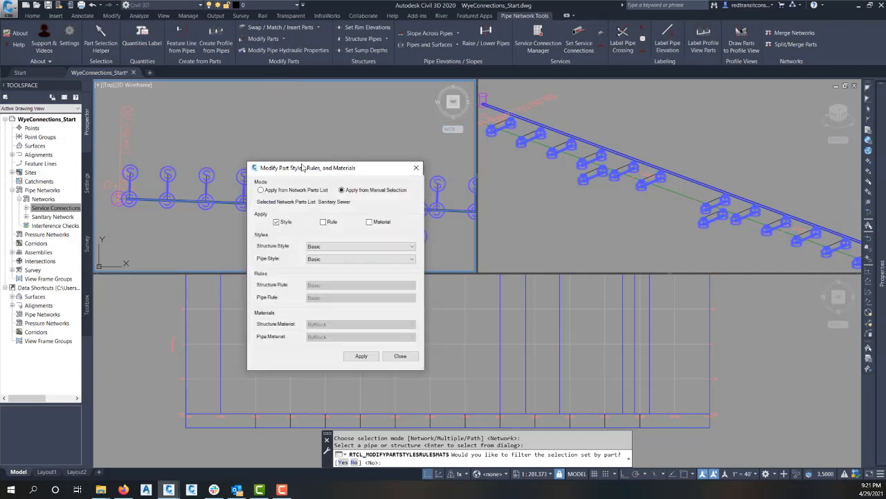
{"action": "left_click", "coordinate": [412, 246]}
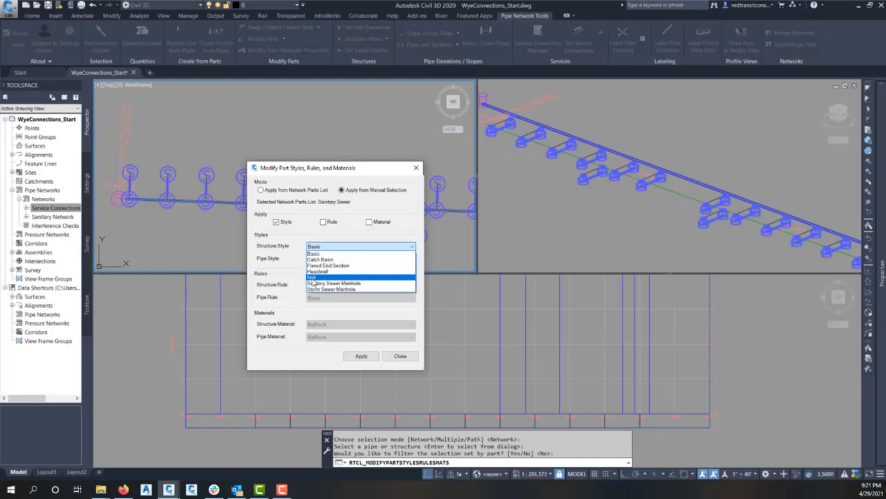
{"action": "left_click", "coordinate": [313, 277]}
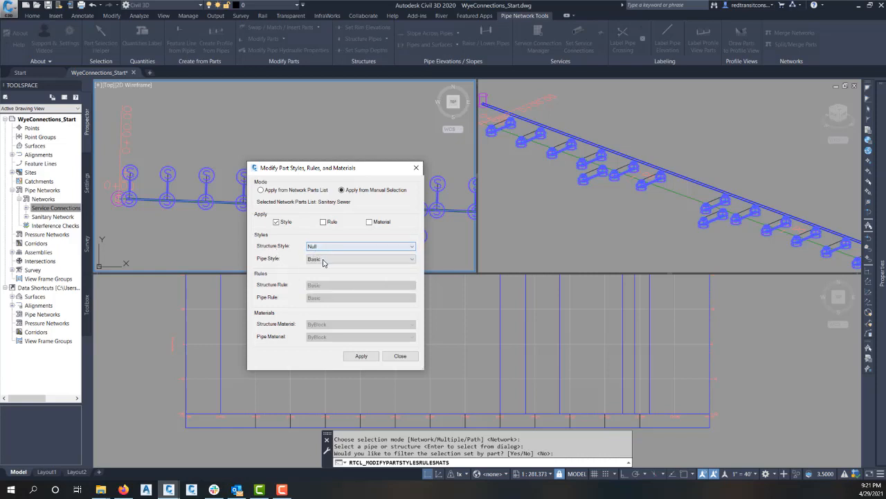
{"action": "left_click", "coordinate": [360, 258]}
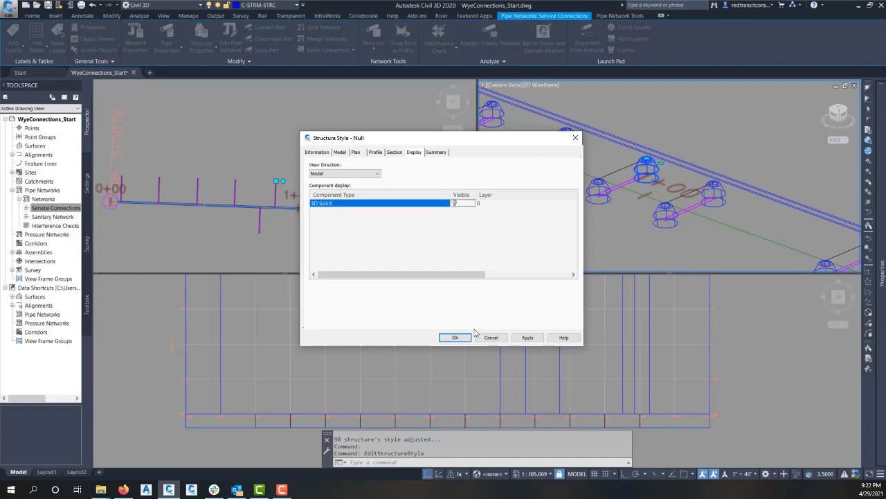
{"action": "left_click", "coordinate": [455, 337]}
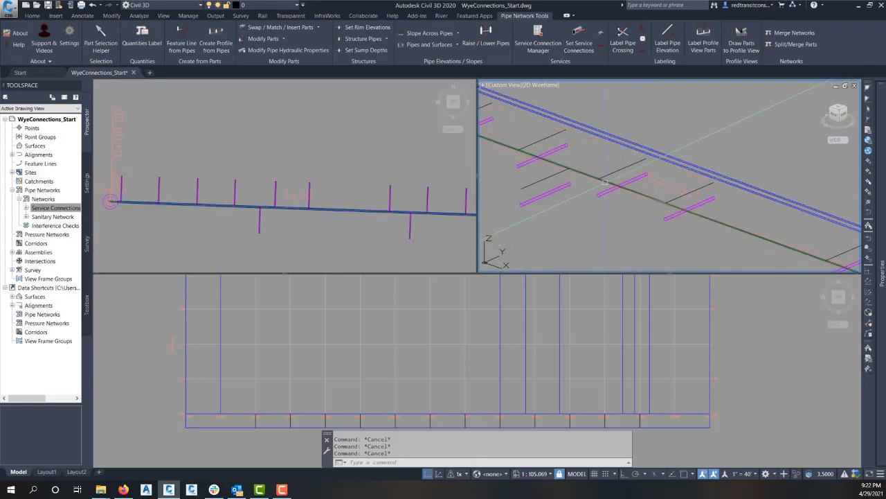
- Select one service pipe and all 49 matching pipes via Select Similar
{"action": "left_click", "coordinate": [275, 201]}
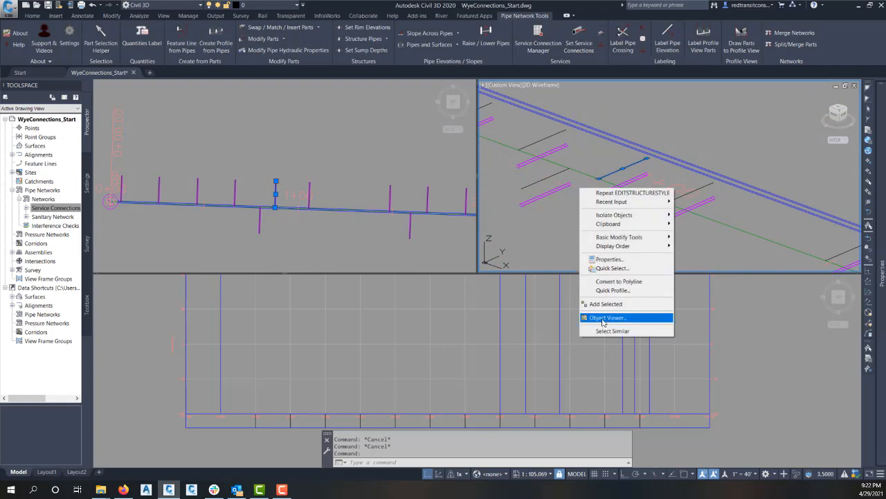
{"action": "left_click", "coordinate": [613, 331]}
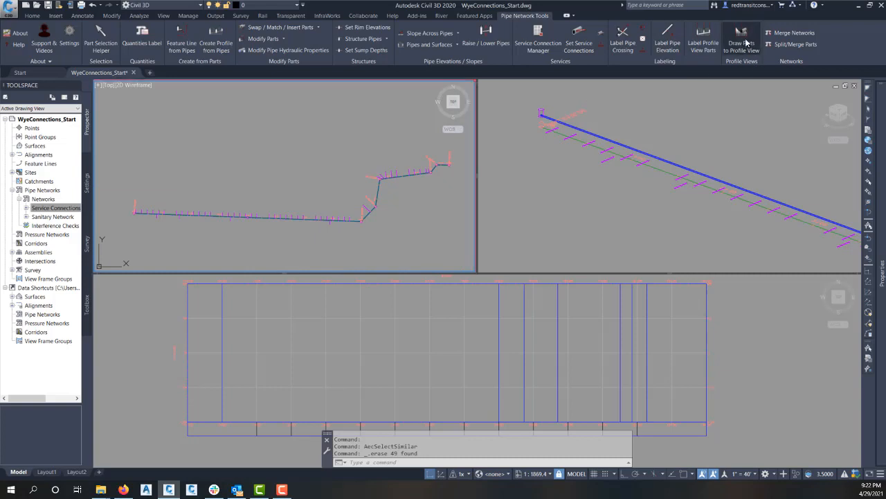
{"action": "left_click", "coordinate": [741, 42]}
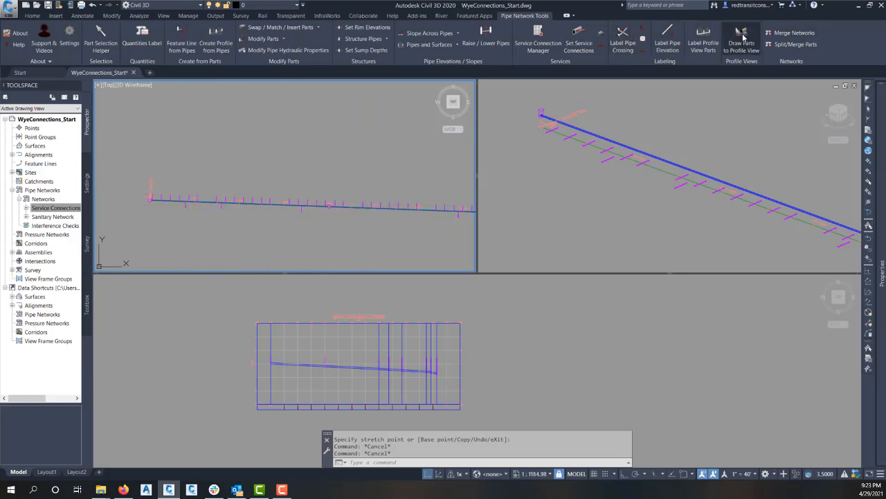
- Filter the network's parts to 8.0 inch PVC Pipe and target the sanitary profile view
{"action": "left_click", "coordinate": [742, 42]}
{"action": "type", "text": "N"}
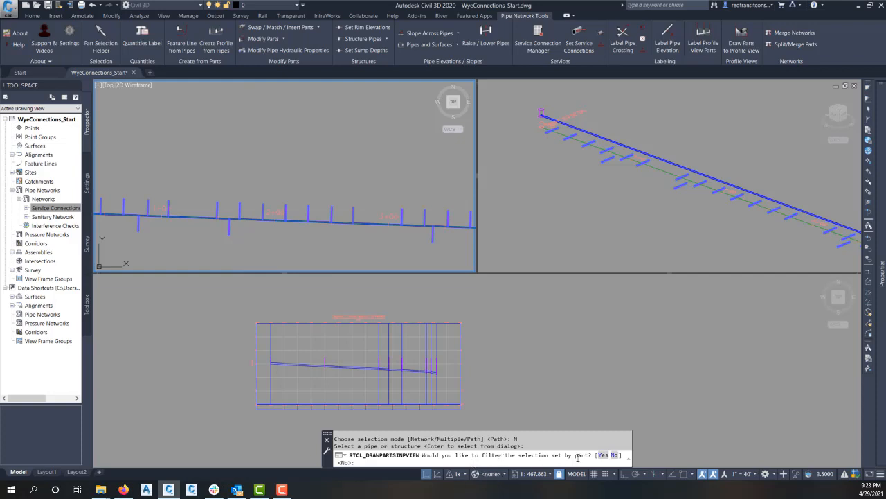
{"action": "mouse_move", "coordinate": [408, 296]}
{"action": "type", "text": "Y"}
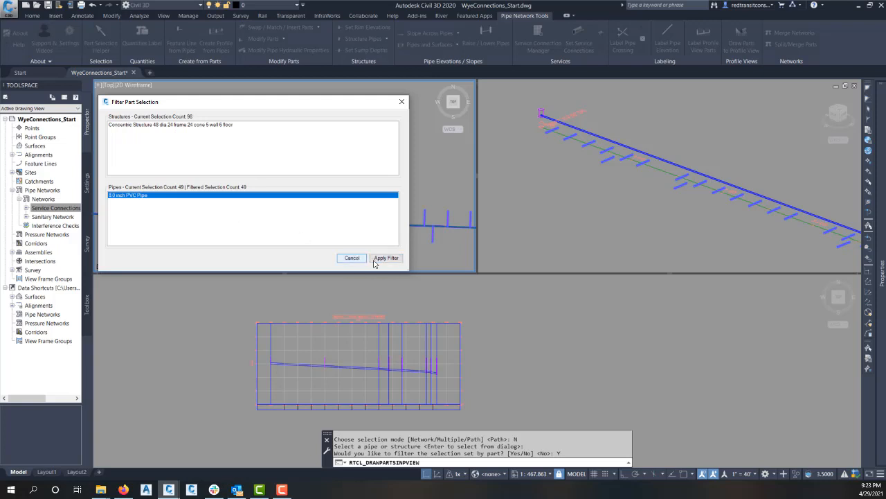
{"action": "left_click", "coordinate": [386, 258]}
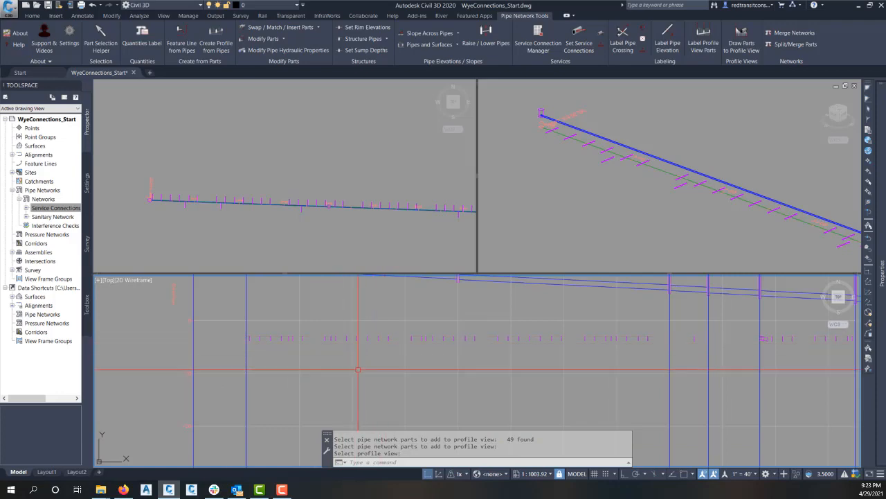
{"action": "right_click", "coordinate": [358, 369]}
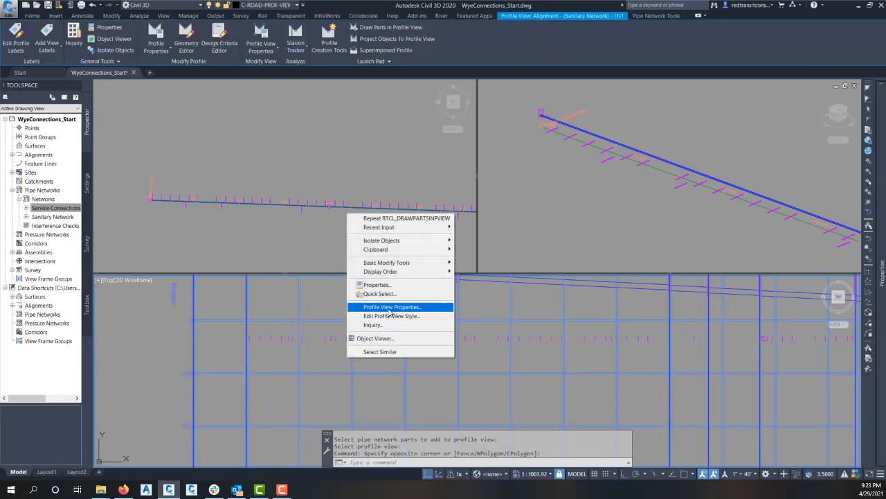
- Show only crossing pipes and override their style to Pipe Crossing Pipe (Sanitary)
{"action": "left_click", "coordinate": [391, 306]}
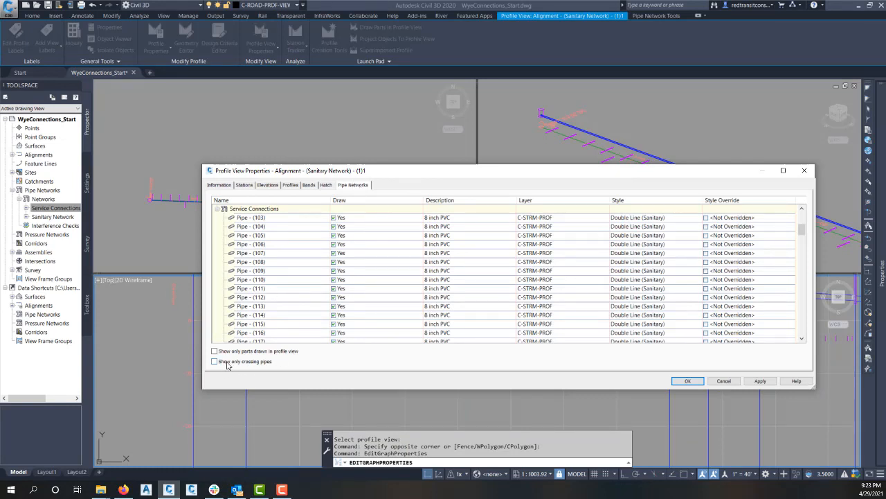
{"action": "left_click", "coordinate": [214, 361]}
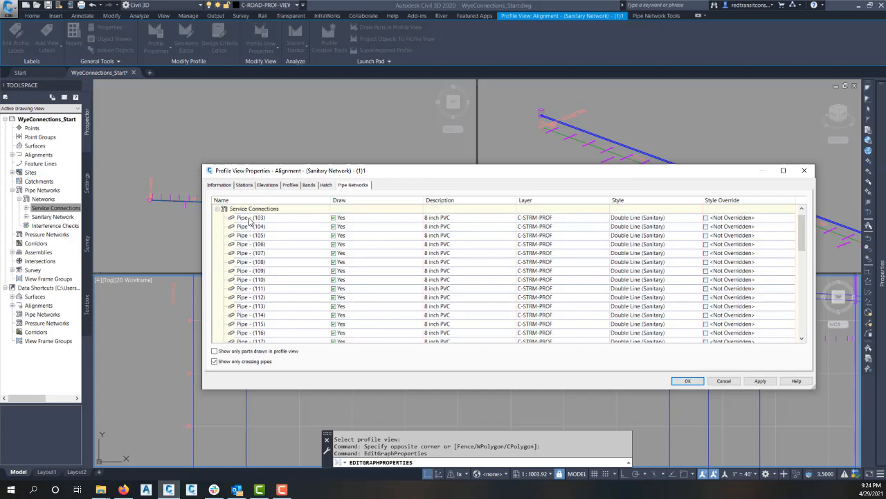
{"action": "scroll", "scroll_direction": "down", "scroll_amount": 3}
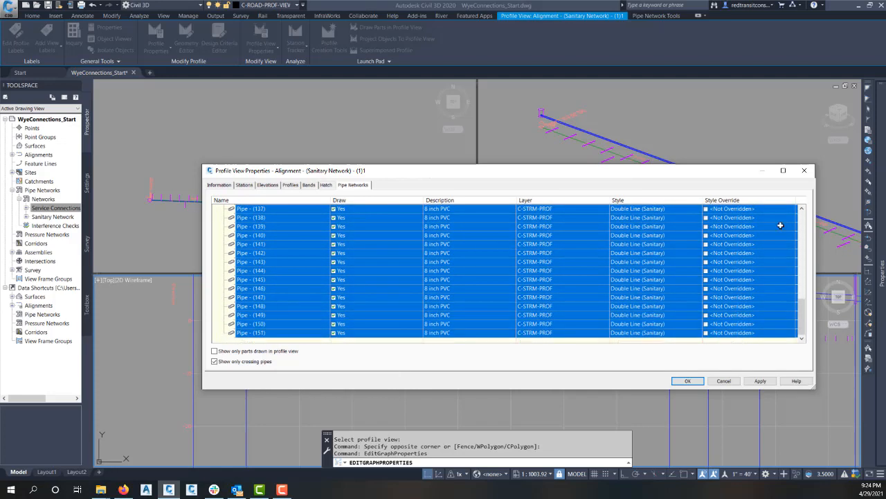
{"action": "left_click", "coordinate": [637, 209]}
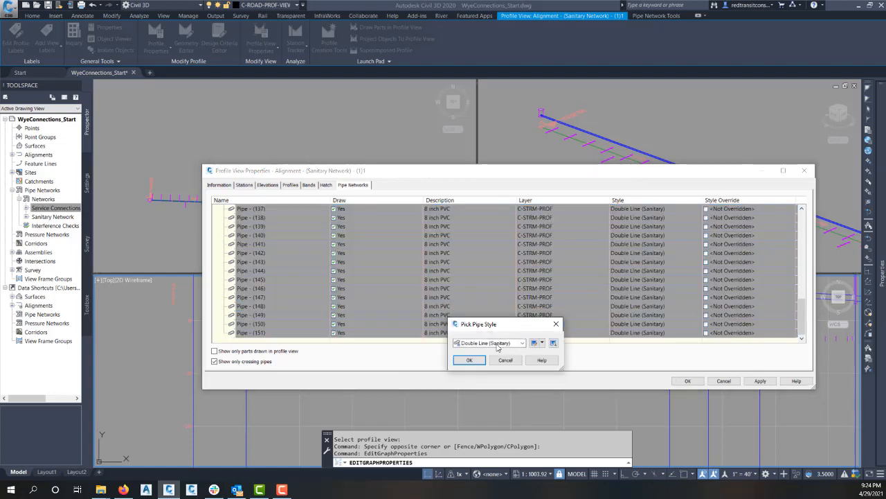
{"action": "left_click", "coordinate": [490, 343]}
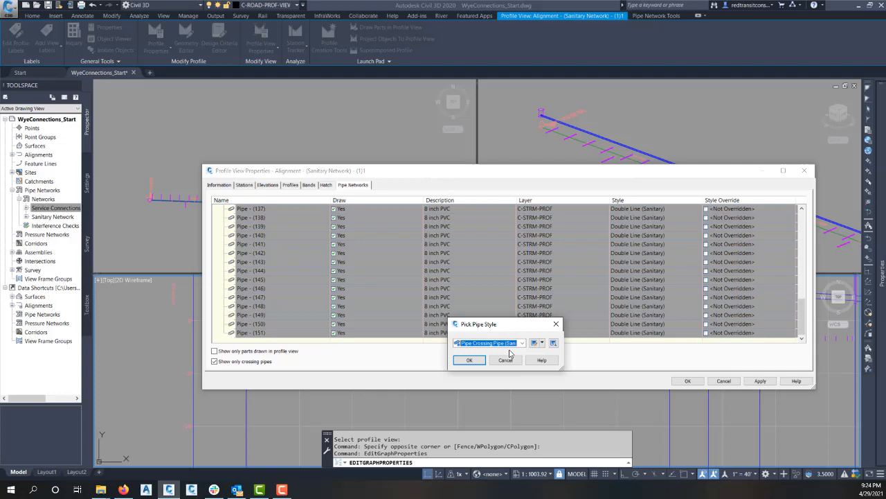
{"action": "left_click", "coordinate": [470, 360]}
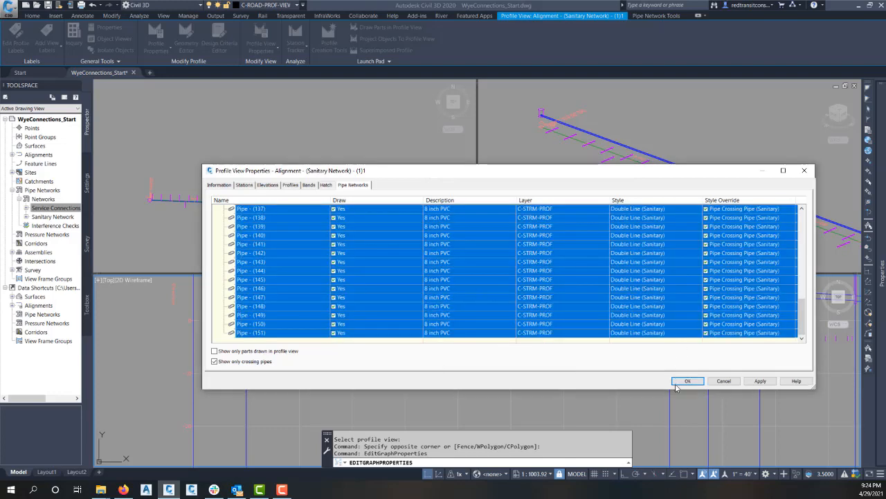
{"action": "left_click", "coordinate": [687, 381]}
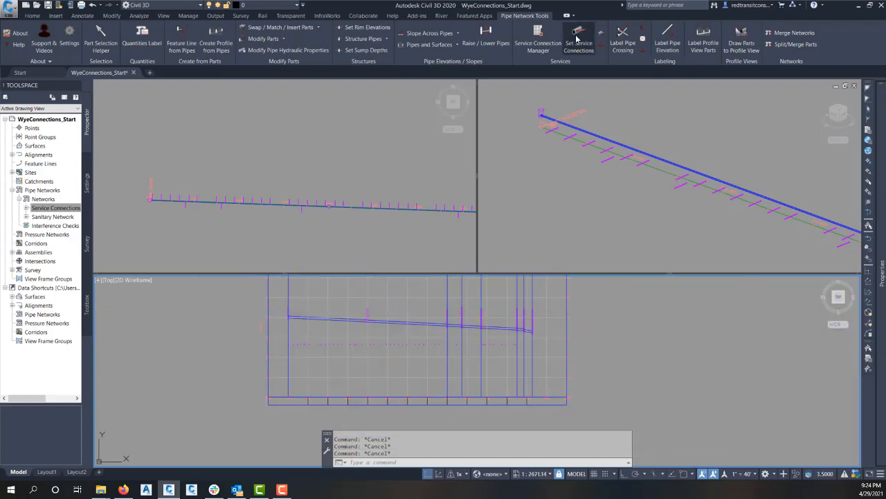
{"action": "mouse_move", "coordinate": [579, 35]}
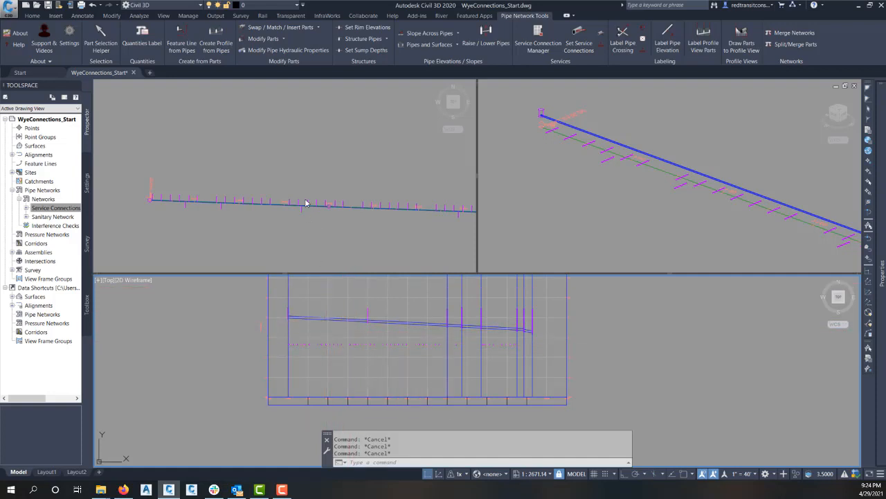
{"action": "mouse_move", "coordinate": [320, 198]}
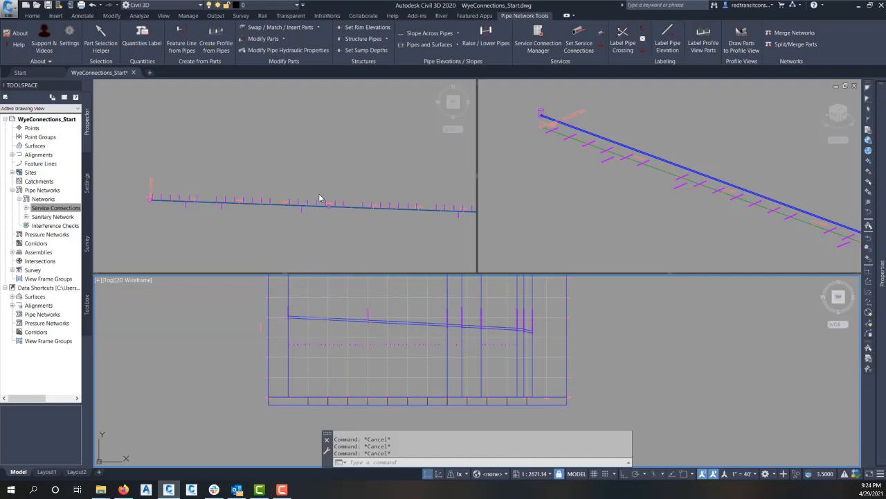
{"action": "mouse_move", "coordinate": [316, 210]}
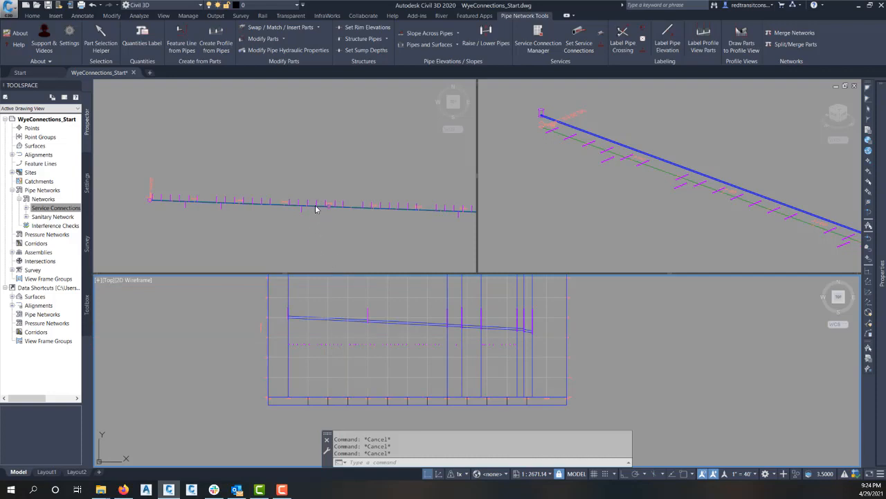
{"action": "mouse_move", "coordinate": [316, 210]}
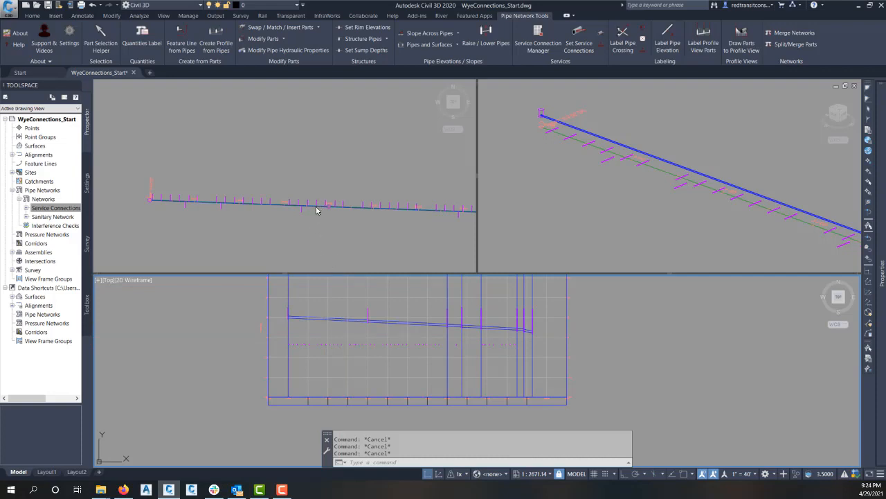
{"action": "mouse_move", "coordinate": [329, 220]}
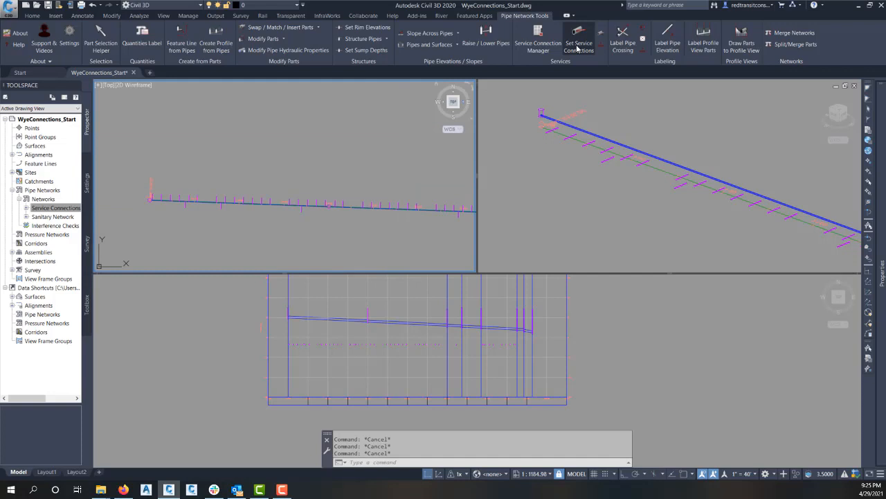
{"action": "mouse_move", "coordinate": [427, 190]}
{"action": "type", "text": "S"}
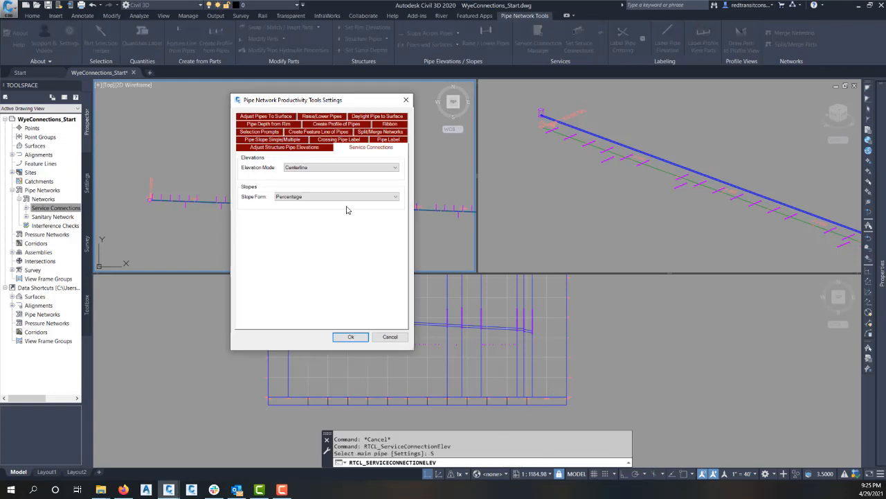
- Keep Centerline elevation mode and Percentage slope form for service connections
{"action": "left_click", "coordinate": [340, 167]}
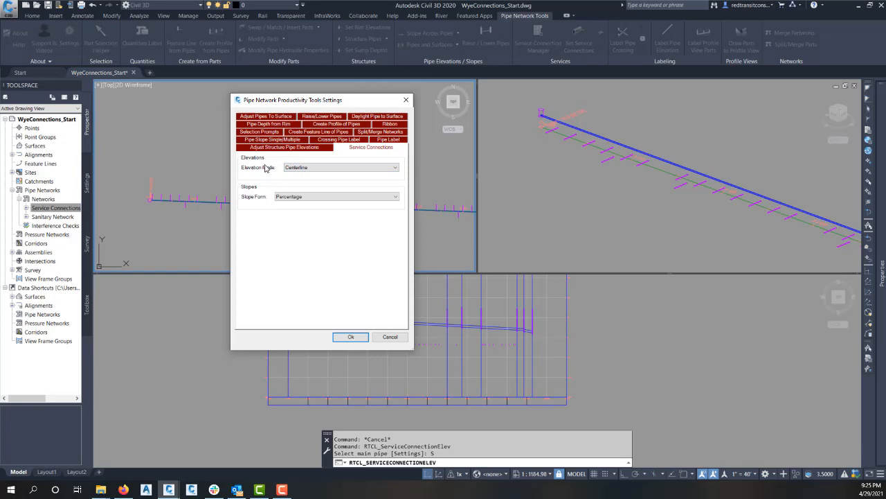
{"action": "left_click", "coordinate": [339, 167]}
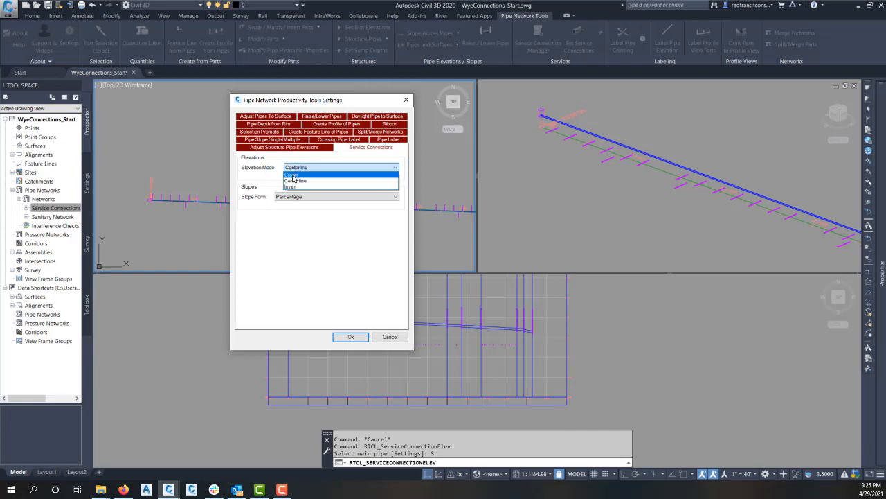
{"action": "left_click", "coordinate": [296, 166]}
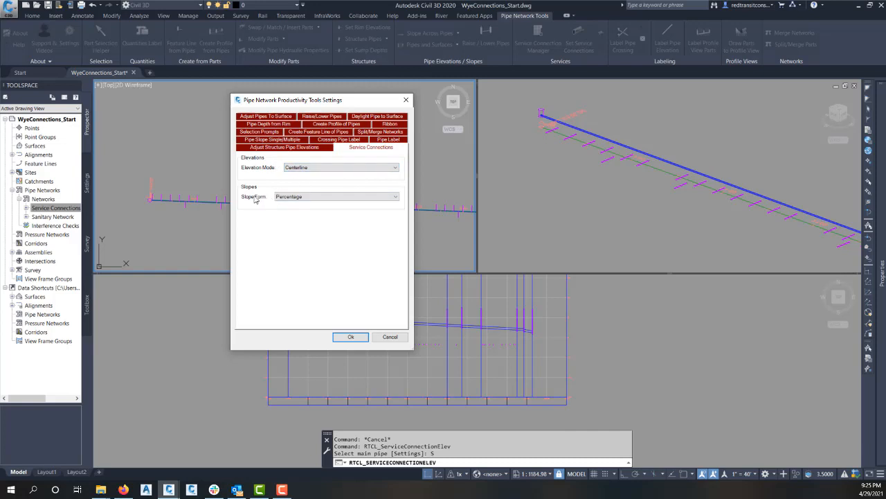
{"action": "left_click", "coordinate": [335, 197]}
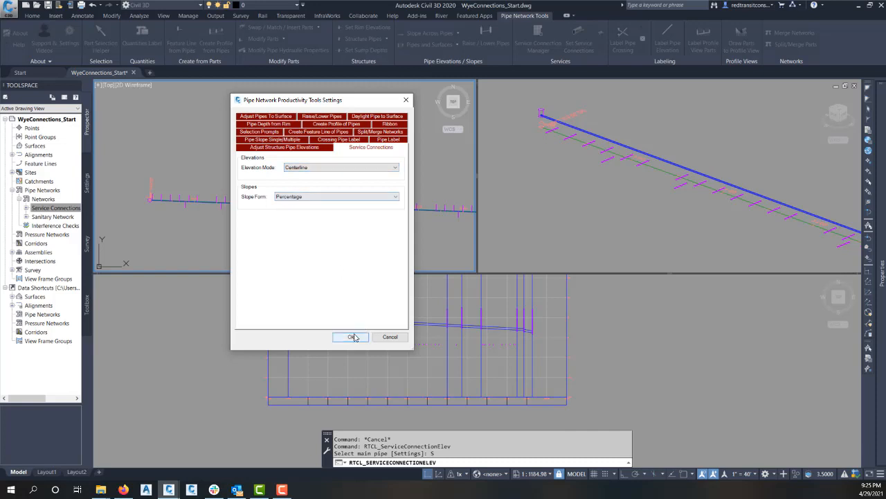
{"action": "left_click", "coordinate": [350, 337]}
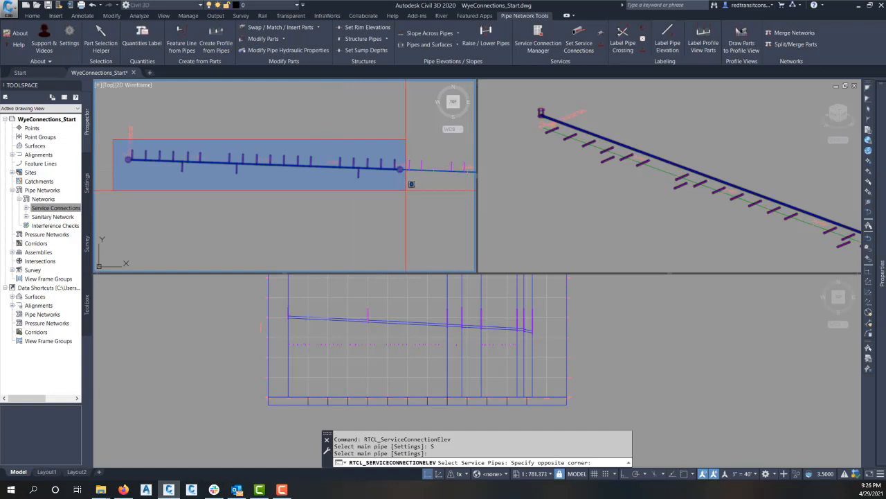
- Window-select the service pipes along the left portion of the sanitary main
{"action": "left_click_drag", "start_coordinate": [108, 142], "coordinate": [406, 187]}
{"action": "type", "text": "P"}
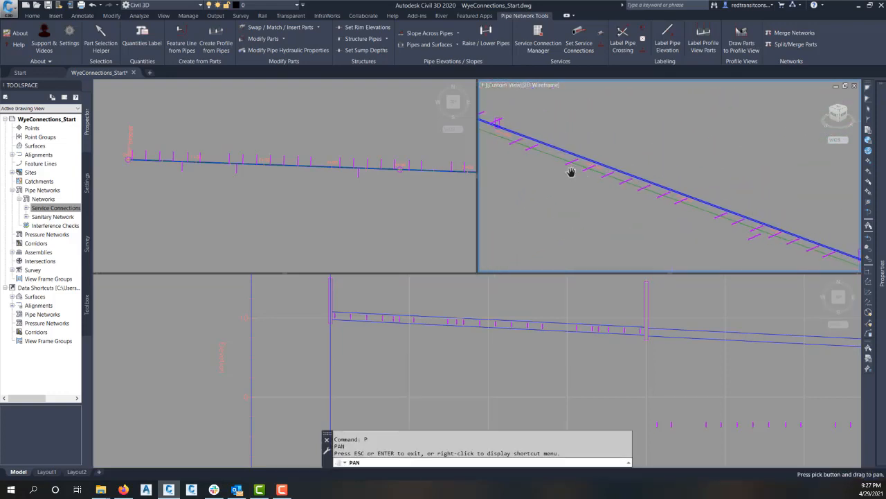
{"action": "right_click", "coordinate": [615, 229]}
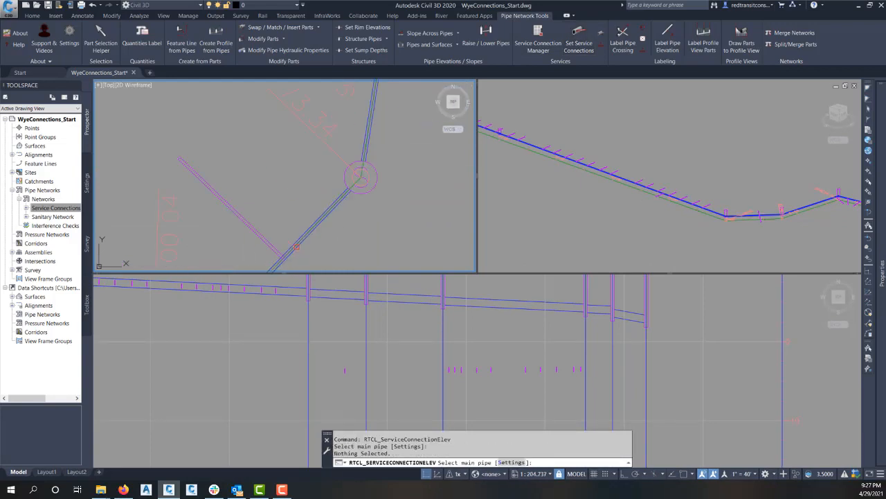
- Tie the angled upper leg's 10 service pipes to the main sanitary pipe, accepting zero adjustment
{"action": "left_click", "coordinate": [360, 176]}
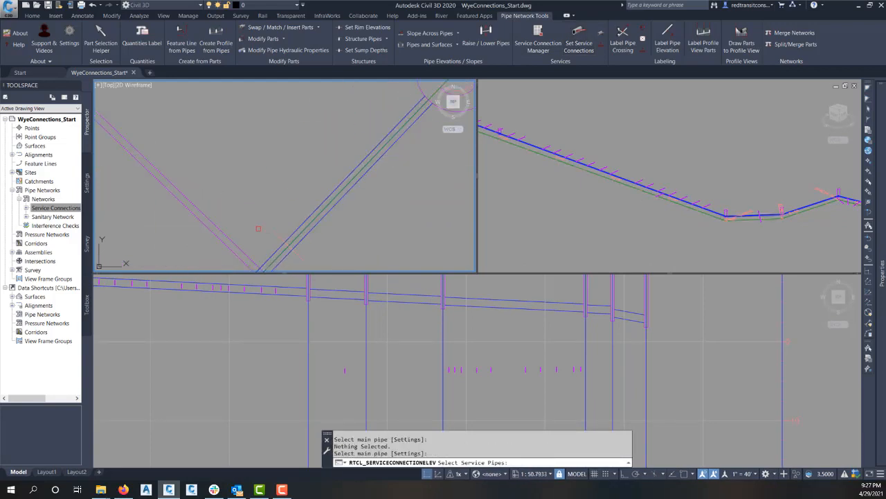
{"action": "left_click", "coordinate": [258, 229]}
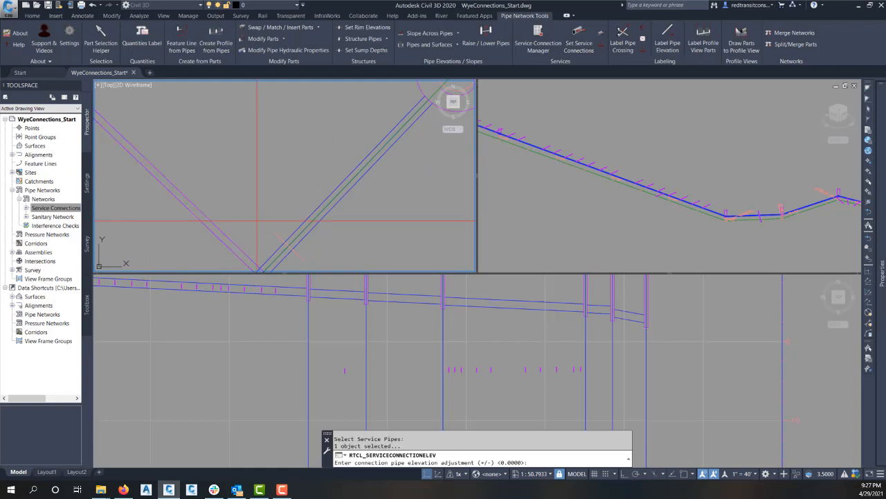
{"action": "key", "text": "enter"}
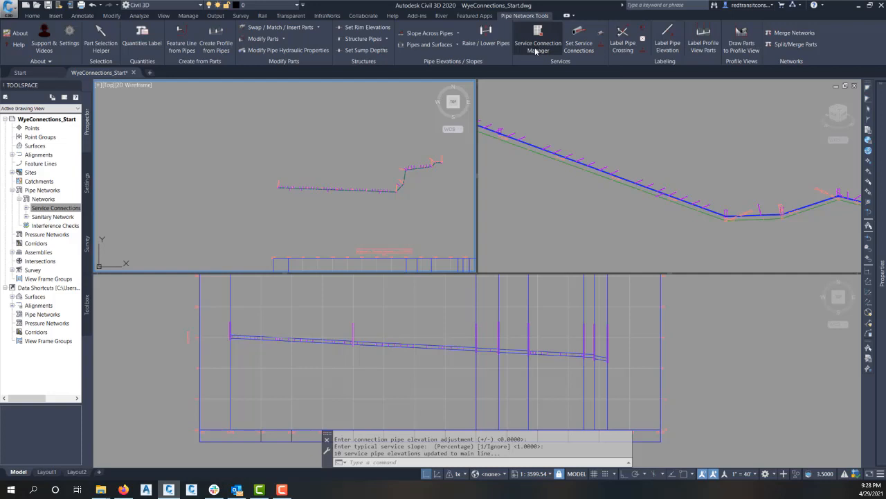
{"action": "mouse_move", "coordinate": [423, 152]}
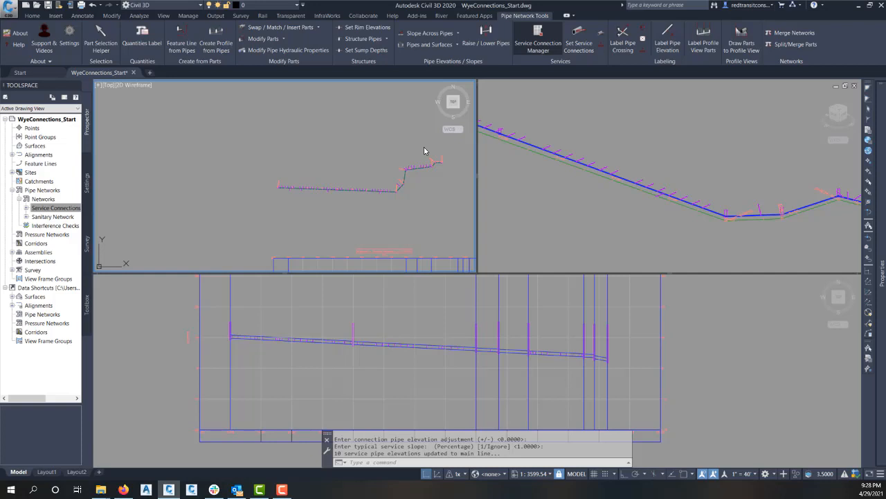
{"action": "mouse_move", "coordinate": [424, 190]}
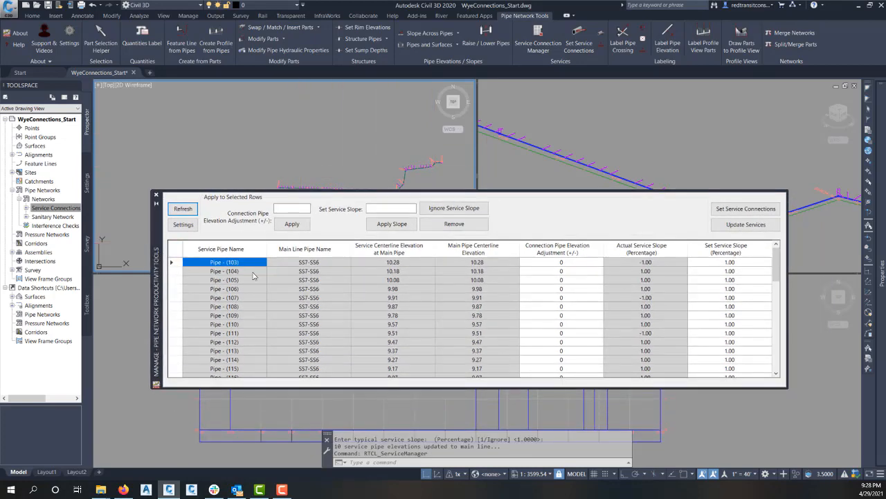
{"action": "mouse_move", "coordinate": [407, 279]}
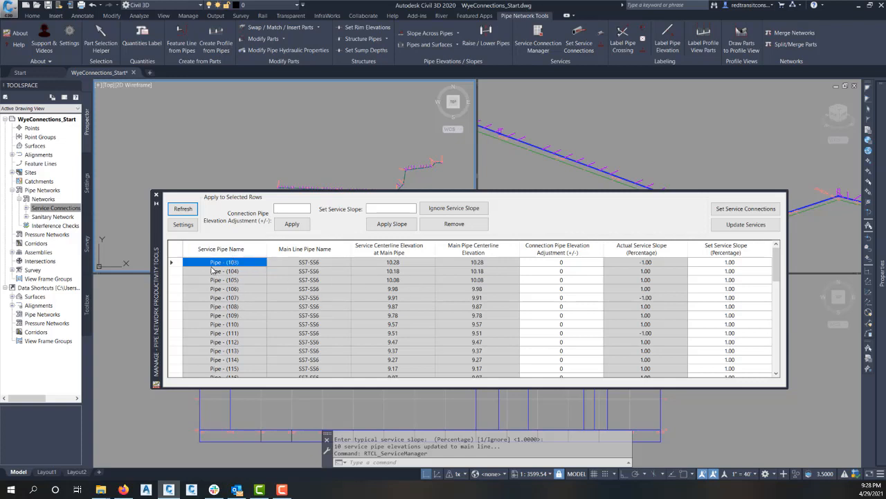
- Select Pipe - (103)'s main line entry and scroll the service pipe table
{"action": "left_click", "coordinate": [308, 262]}
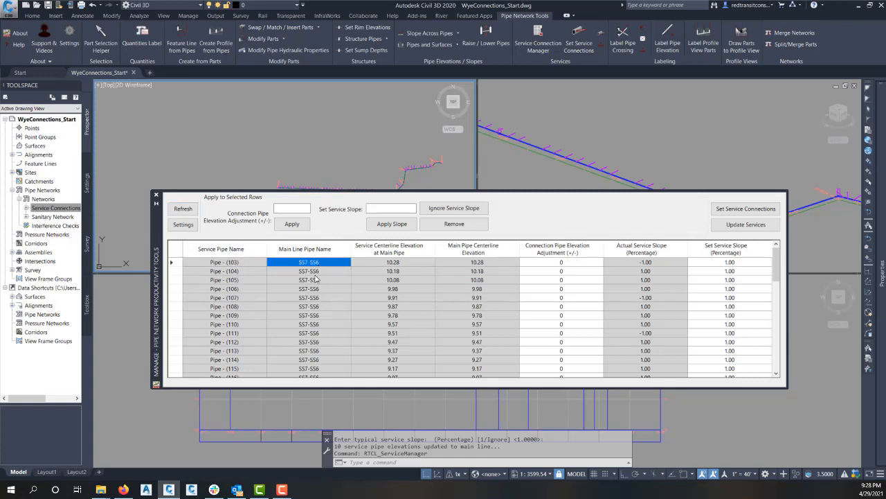
{"action": "mouse_move", "coordinate": [331, 284]}
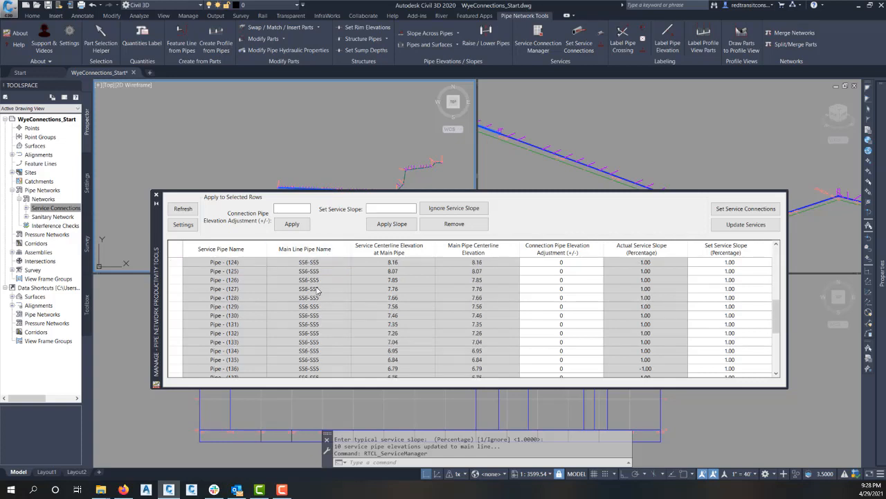
{"action": "mouse_move", "coordinate": [316, 291]}
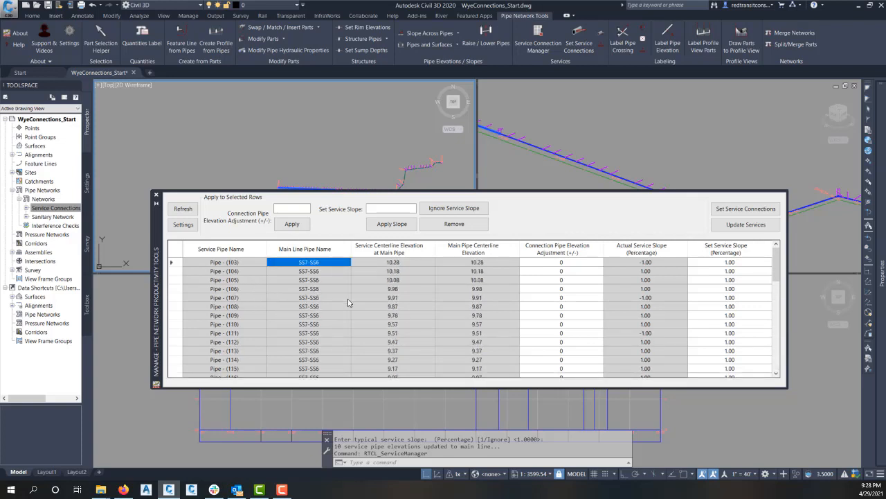
{"action": "mouse_move", "coordinate": [404, 318]}
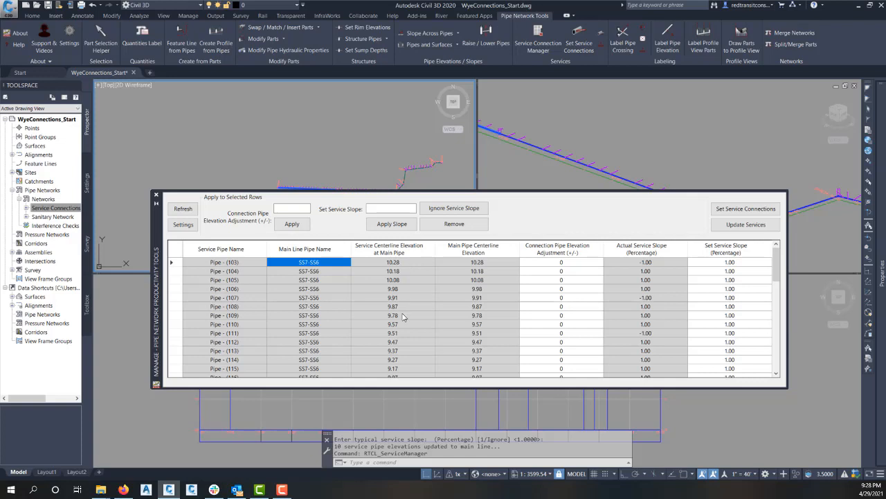
{"action": "mouse_move", "coordinate": [489, 300]}
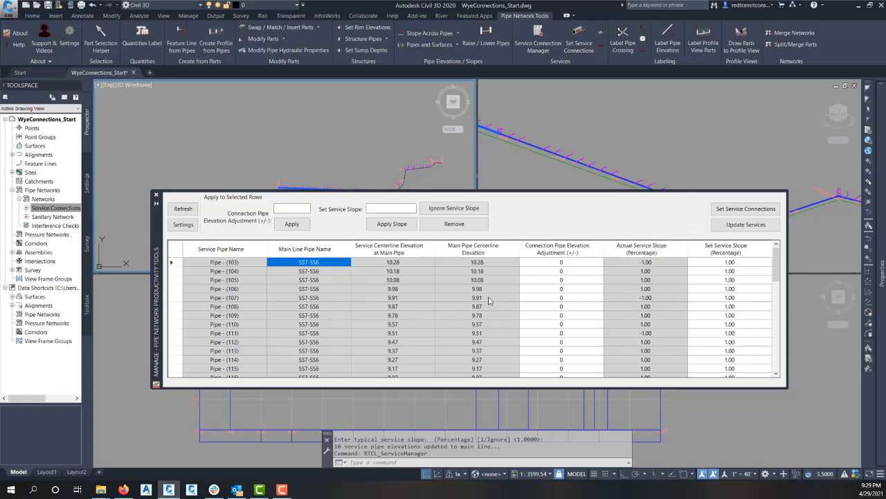
{"action": "mouse_move", "coordinate": [492, 274]}
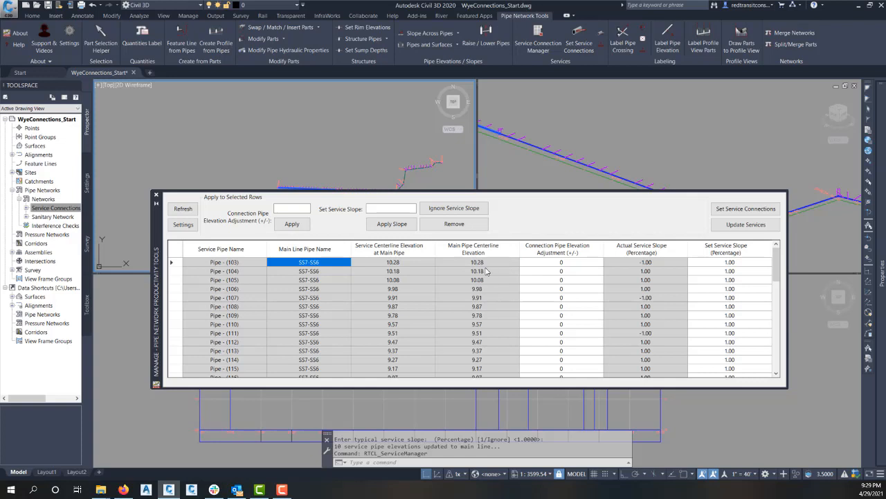
{"action": "scroll", "scroll_direction": "down", "scroll_amount": 3}
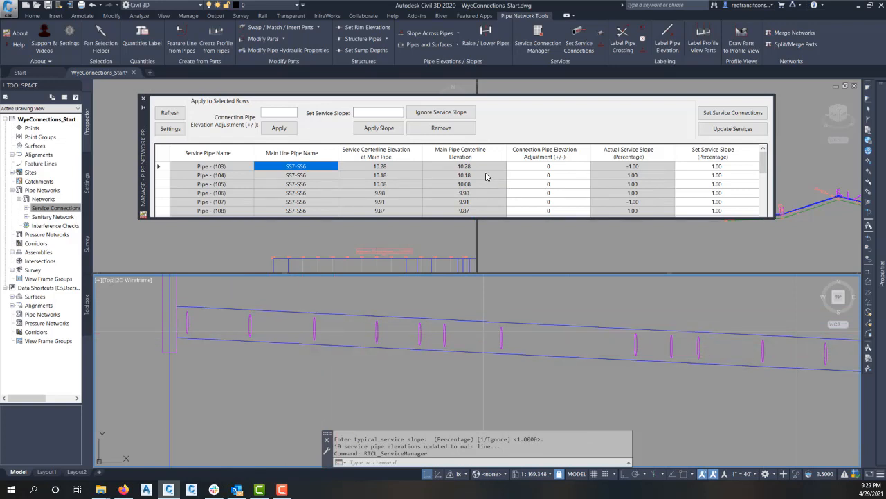
- Enter a 0.25 connection elevation adjustment for Pipes (103), (104) and (105)
{"action": "left_click", "coordinate": [211, 166]}
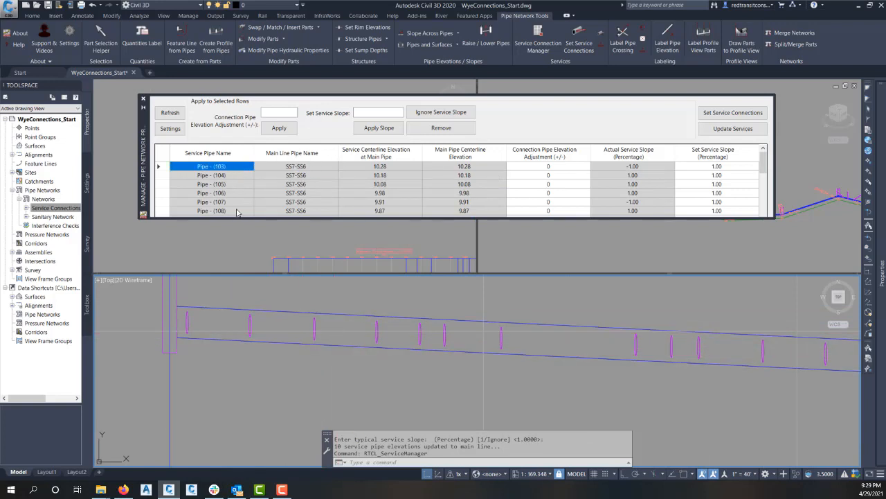
{"action": "left_click", "coordinate": [549, 166]}
{"action": "type", "text": ".25"}
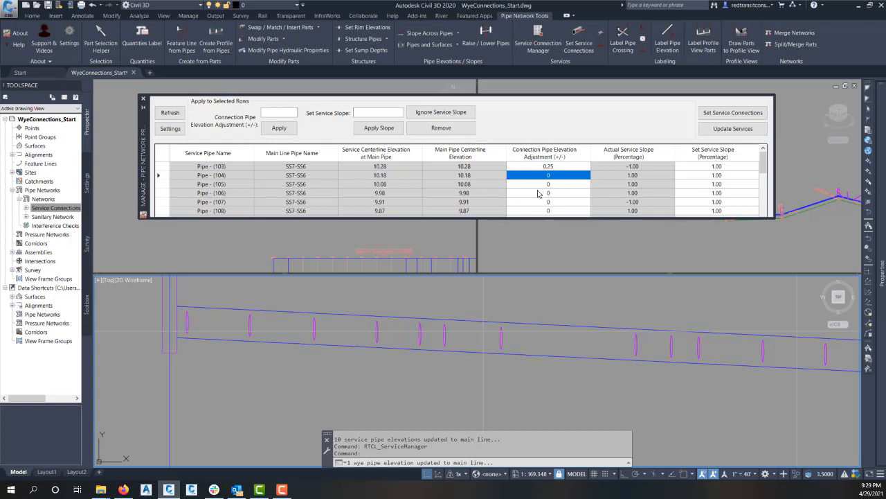
{"action": "left_click", "coordinate": [548, 175]}
{"action": "type", "text": ".25"}
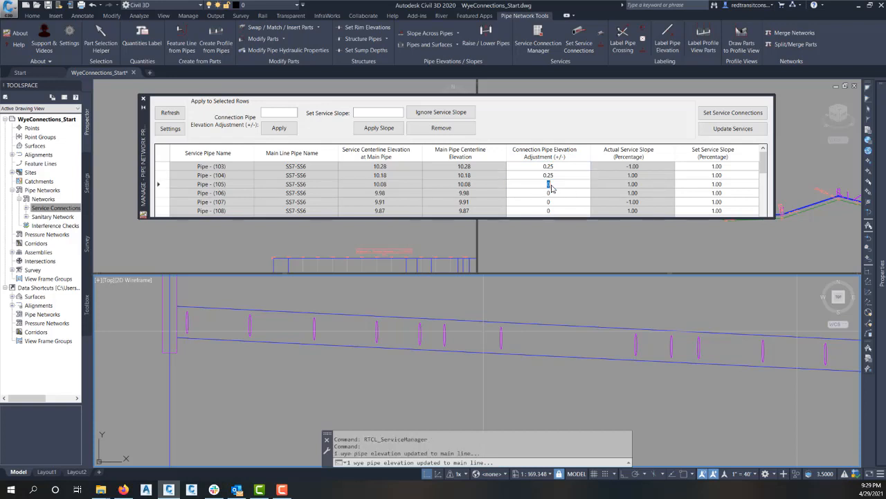
{"action": "left_click", "coordinate": [548, 192]}
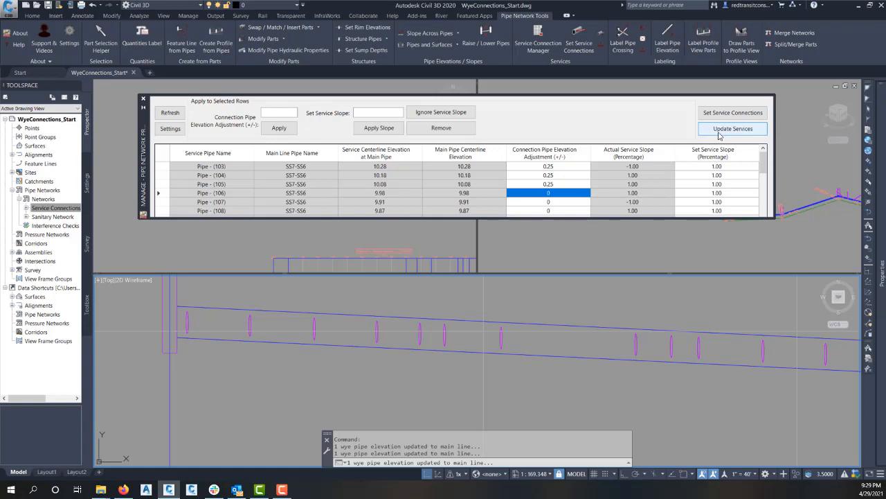
{"action": "mouse_move", "coordinate": [736, 134]}
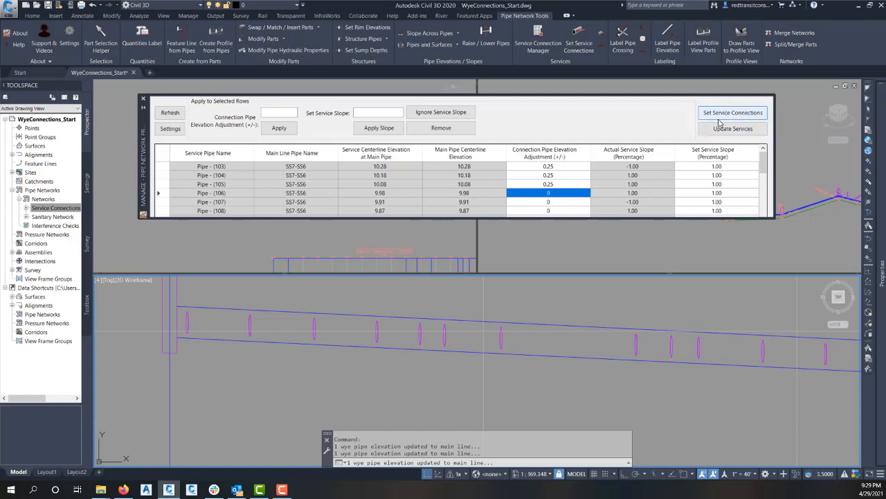
{"action": "mouse_move", "coordinate": [709, 121]}
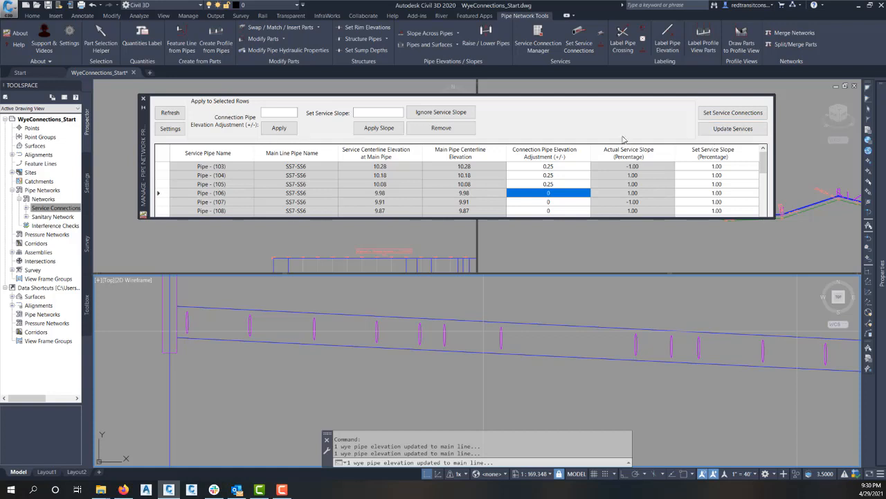
{"action": "mouse_move", "coordinate": [714, 146]}
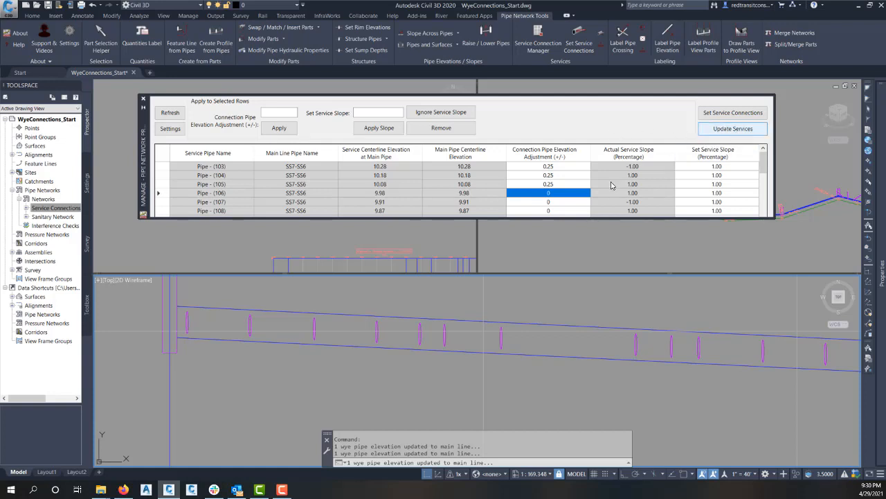
{"action": "mouse_move", "coordinate": [275, 323]}
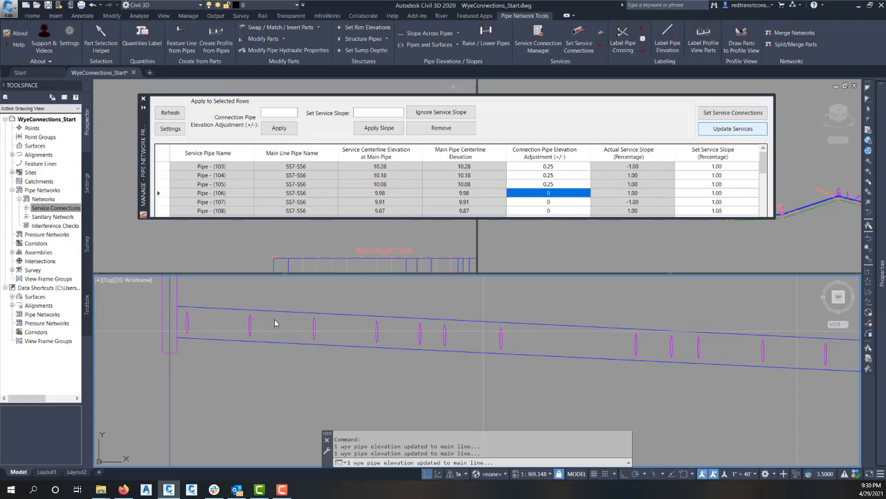
{"action": "mouse_move", "coordinate": [296, 326]}
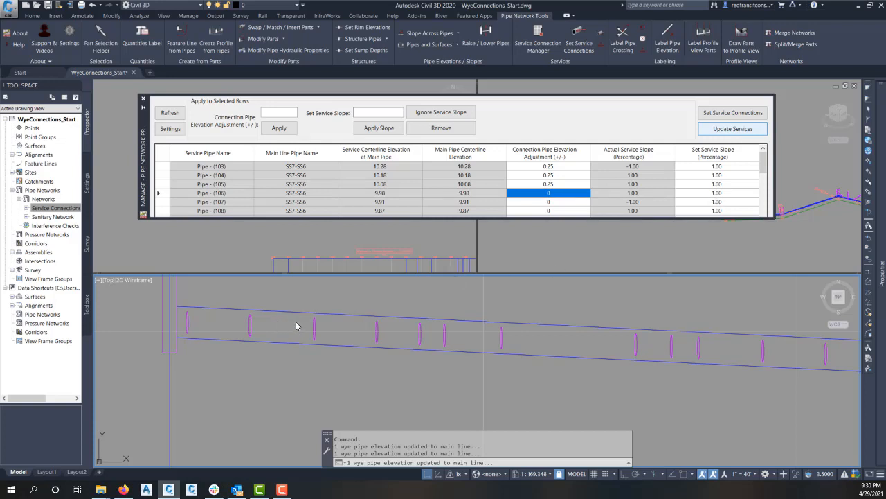
{"action": "mouse_move", "coordinate": [550, 237]}
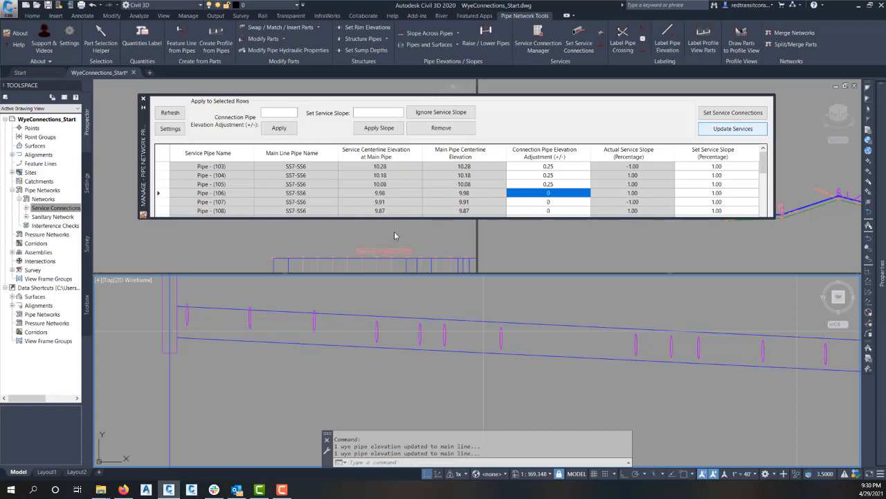
{"action": "mouse_move", "coordinate": [266, 334]}
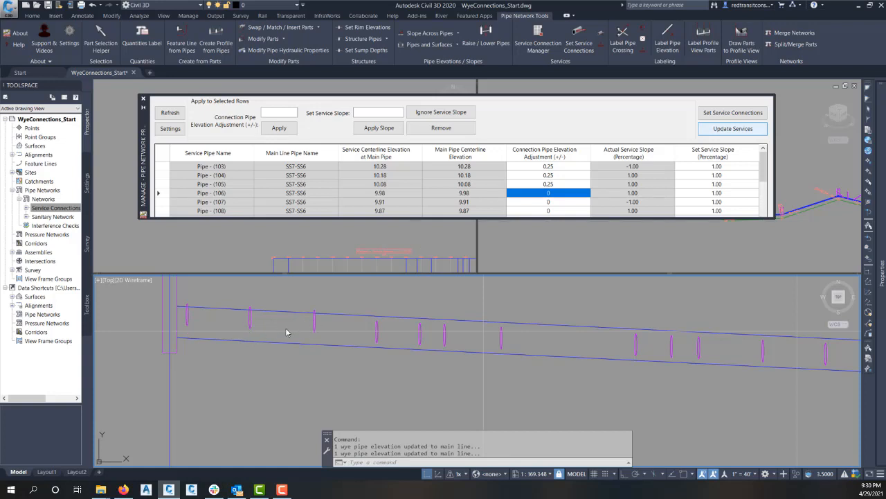
- Update all services (49 wye elevations) and pick adjusted Pipe (105) in the profile
{"action": "left_click", "coordinate": [732, 128]}
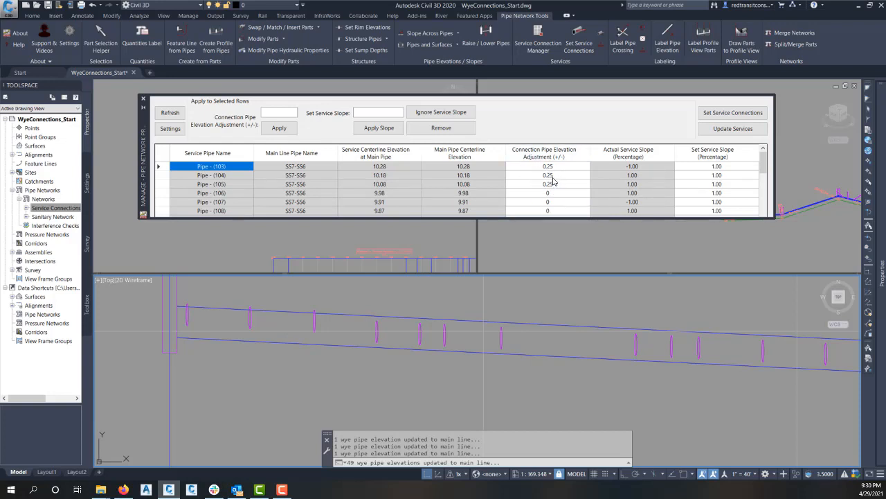
{"action": "left_click", "coordinate": [733, 128]}
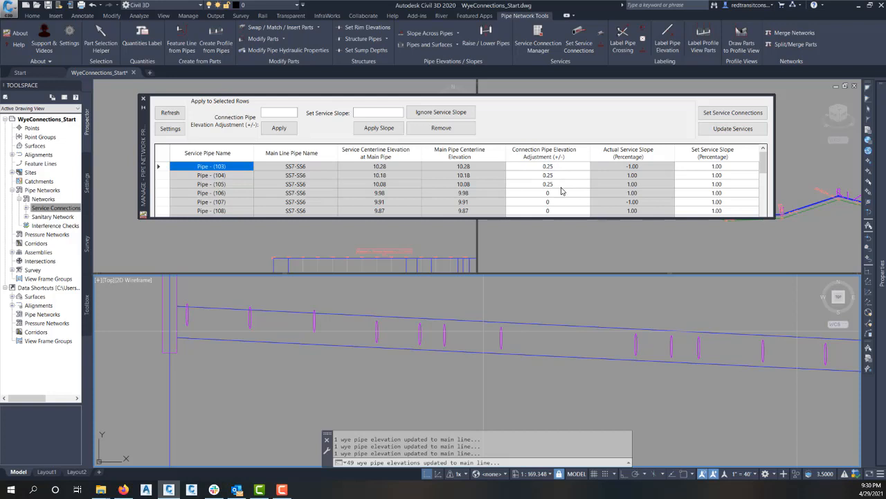
{"action": "mouse_move", "coordinate": [590, 208]}
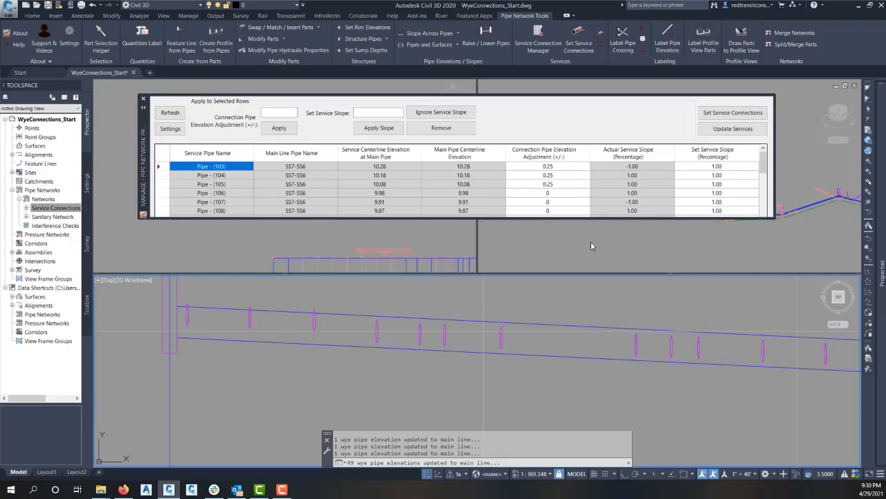
{"action": "left_click", "coordinate": [315, 326]}
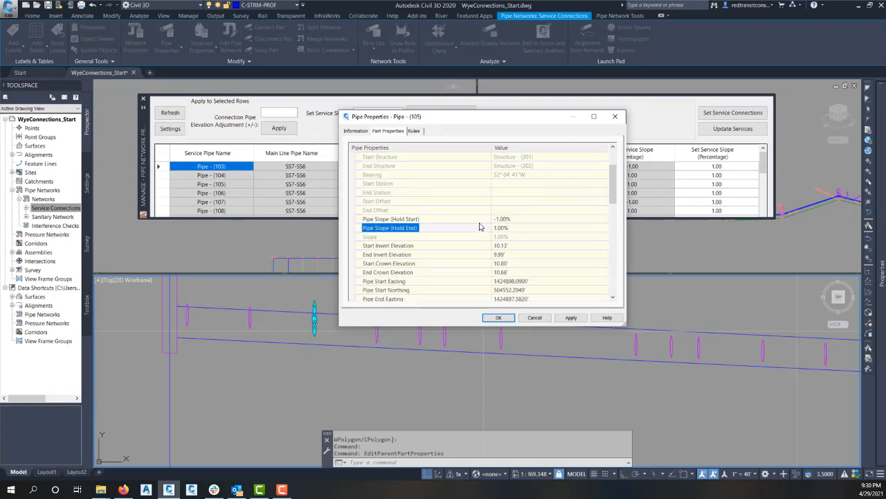
- Close Pipe (105)'s properties and select Service Connections in Prospector
{"action": "left_click", "coordinate": [390, 218]}
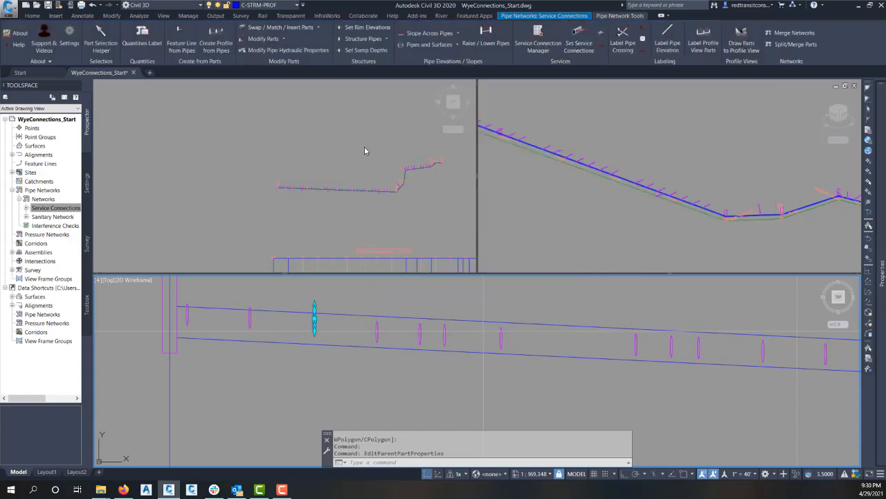
{"action": "mouse_move", "coordinate": [389, 162]}
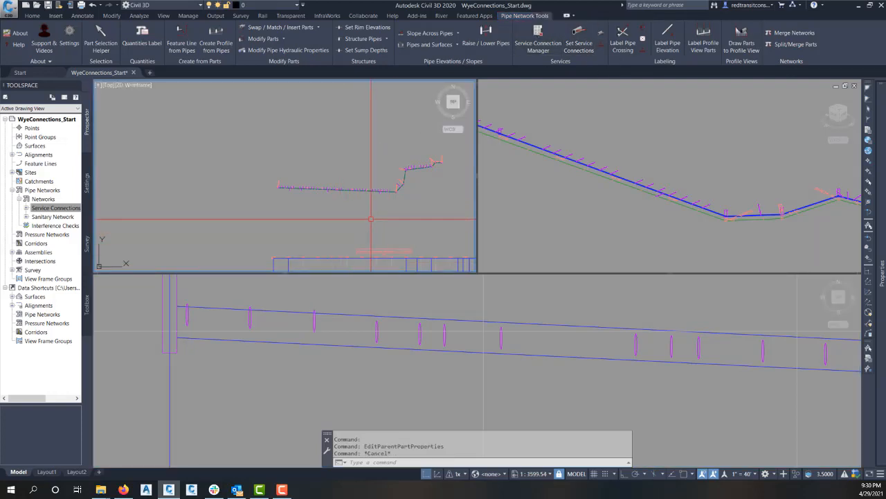
{"action": "mouse_move", "coordinate": [373, 218]}
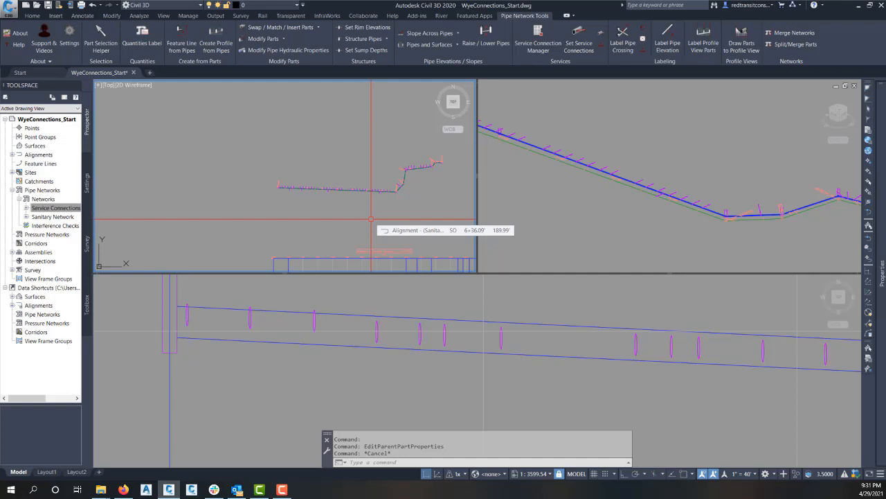
{"action": "left_click", "coordinate": [55, 208]}
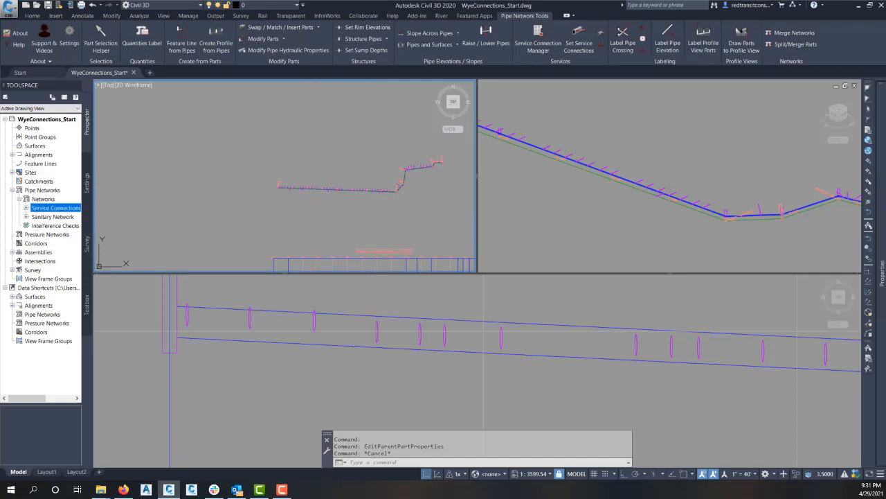